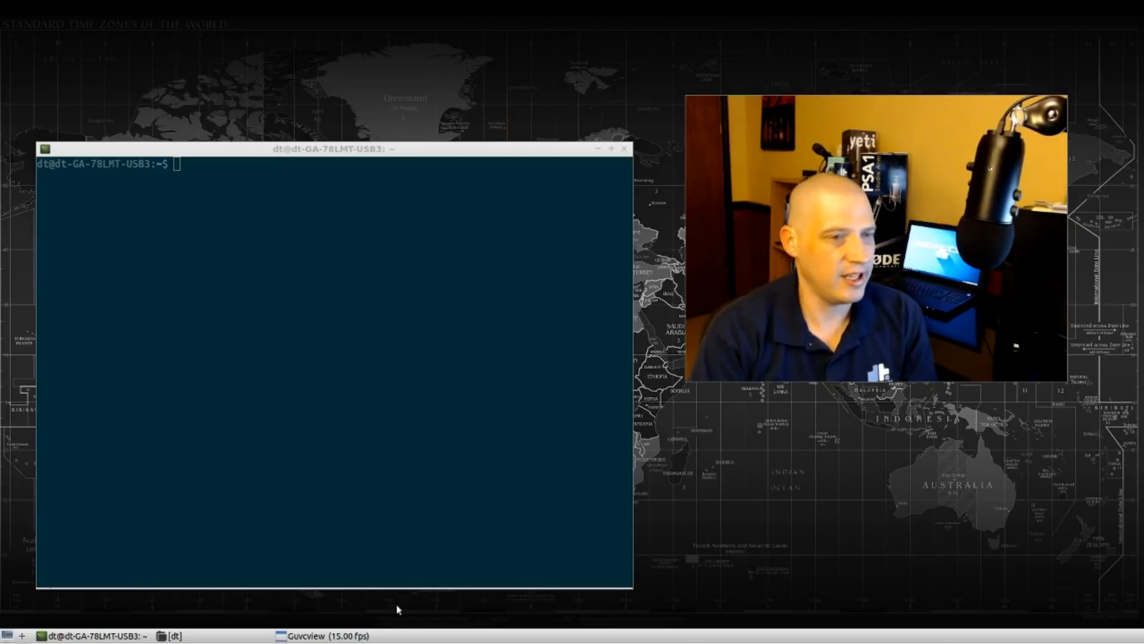
{"action": "mouse_move", "coordinate": [419, 519]}
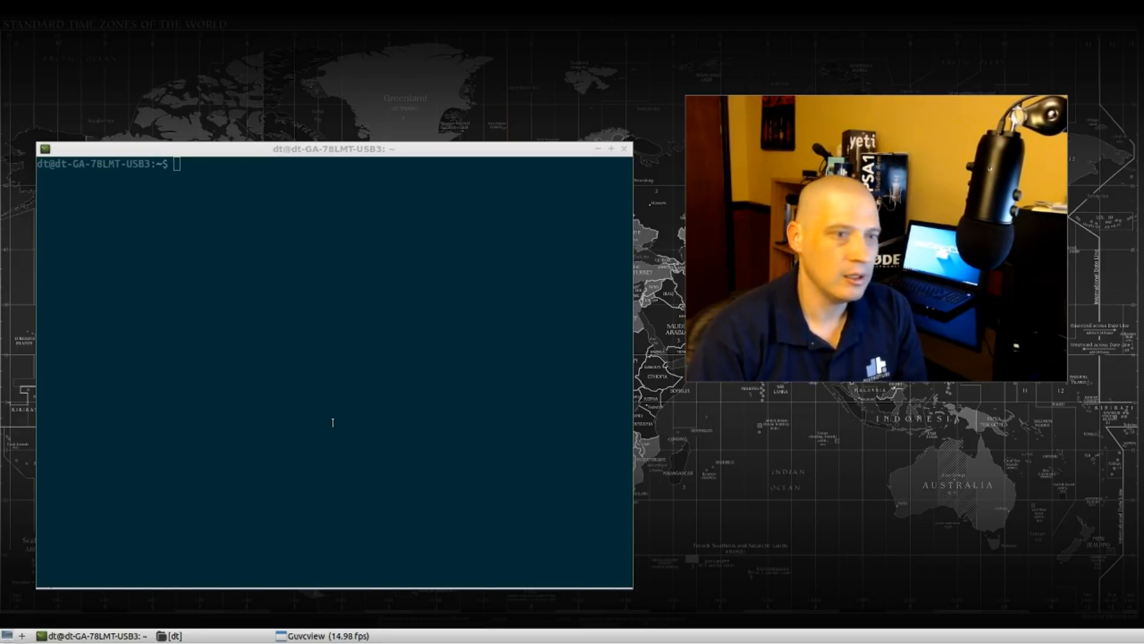
{"action": "mouse_move", "coordinate": [487, 448]}
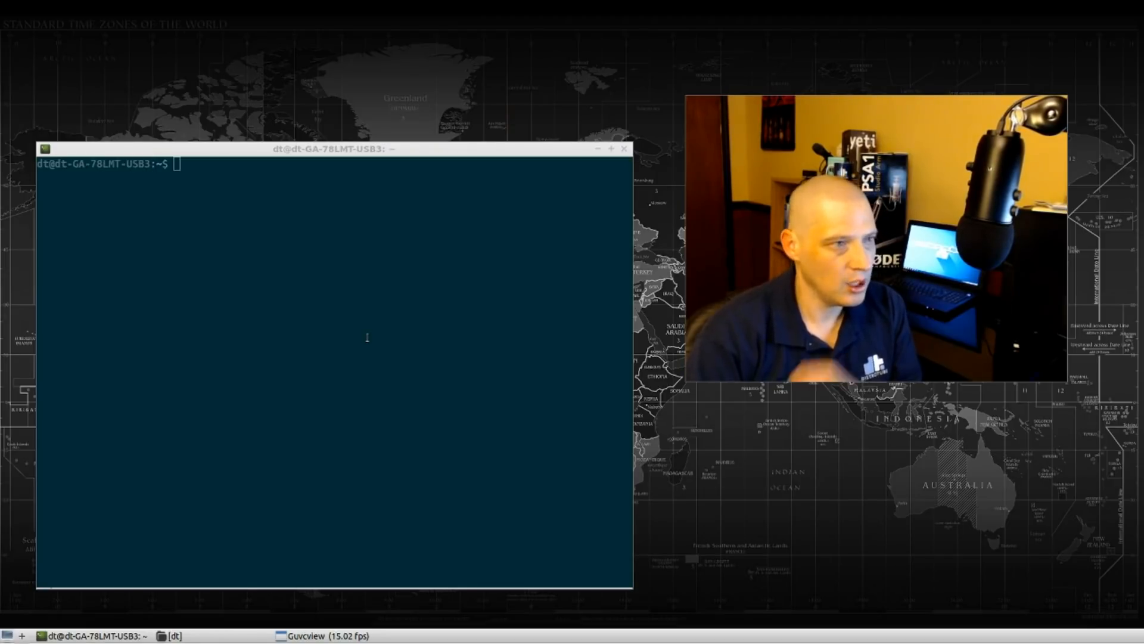
{"action": "mouse_move", "coordinate": [350, 343]}
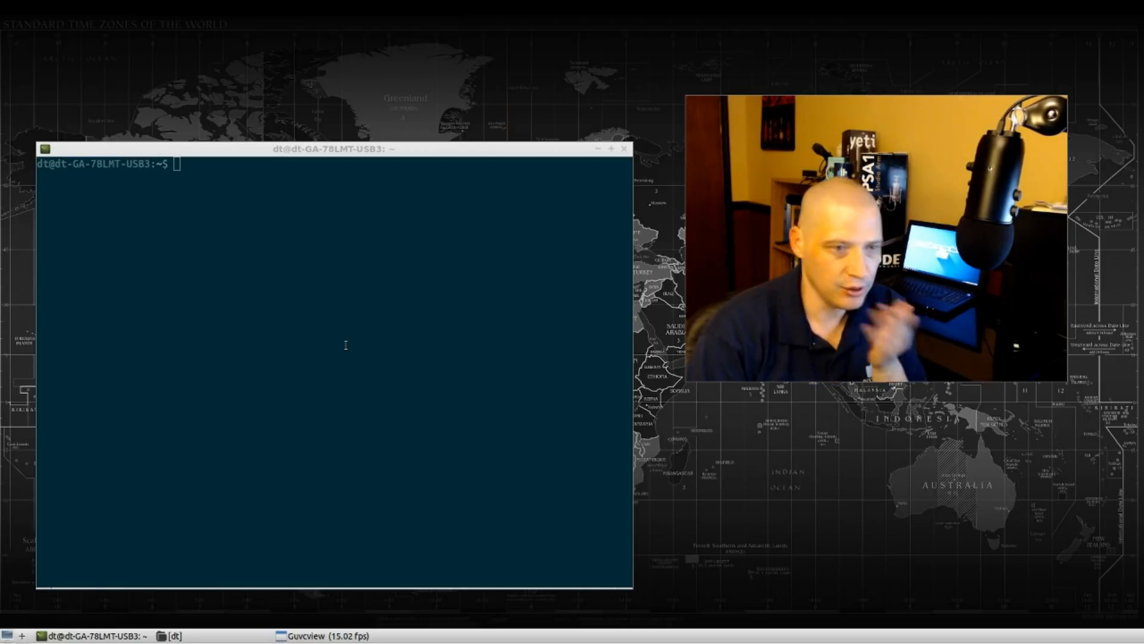
{"action": "mouse_move", "coordinate": [340, 348]}
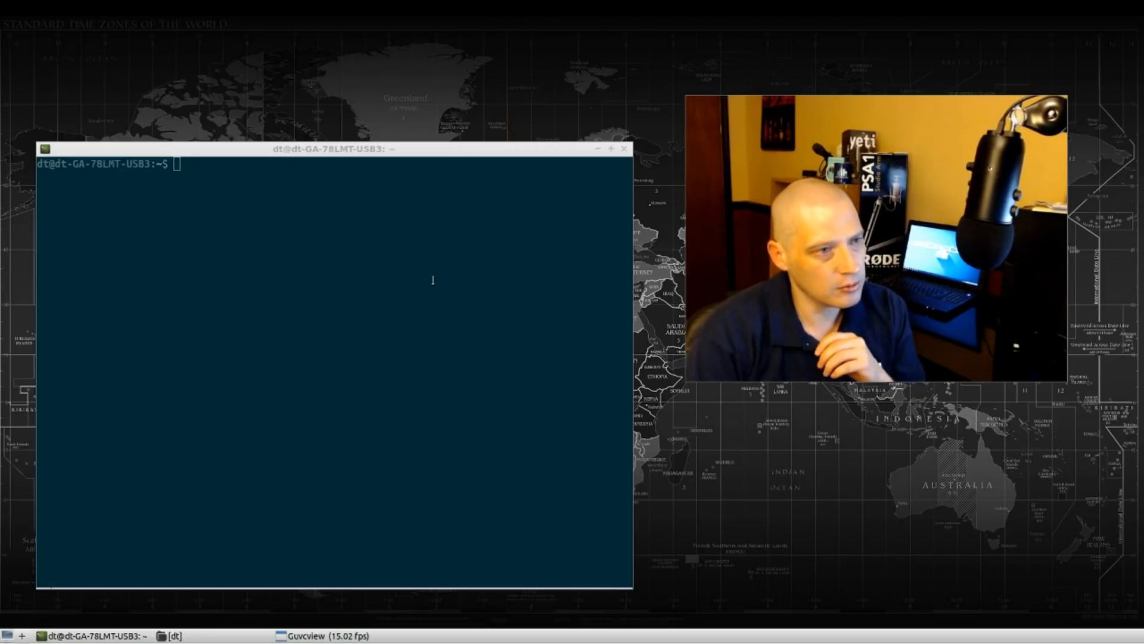
{"action": "mouse_move", "coordinate": [458, 323]}
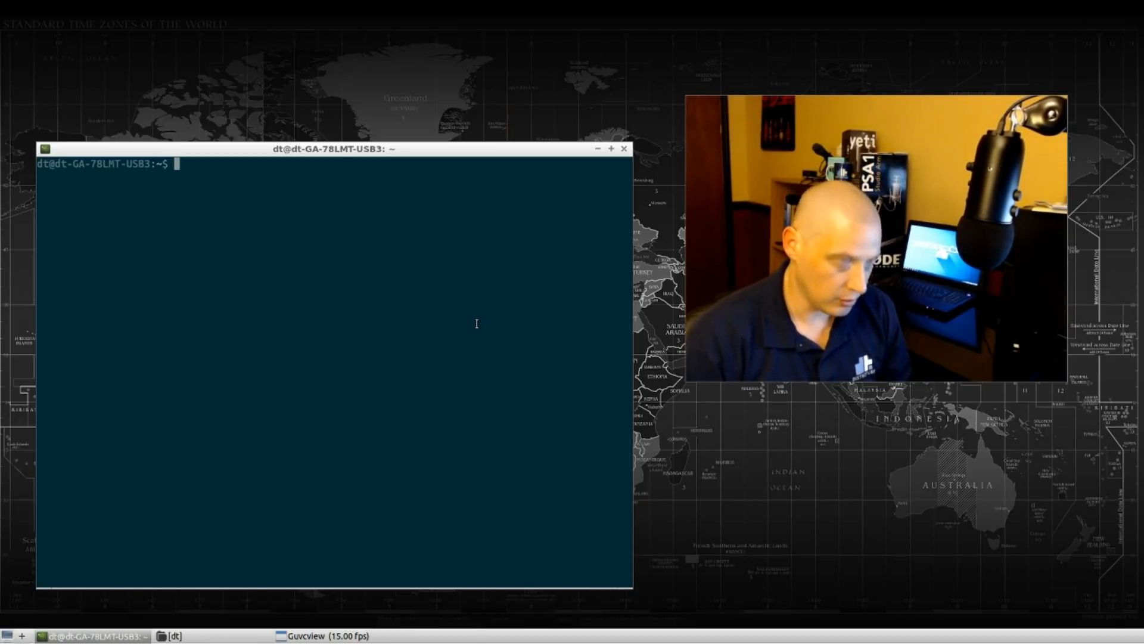
Open ~/.bashrc in nano and scroll through its contents.
{"action": "type", "text": "nano ."}
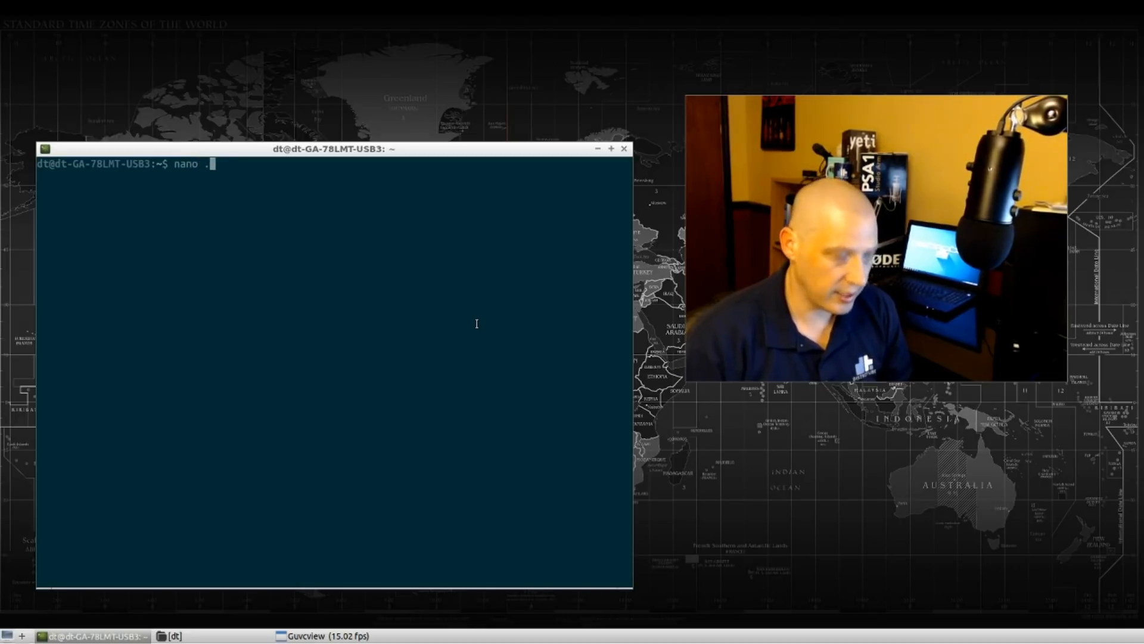
{"action": "type", "text": "bashrc"}
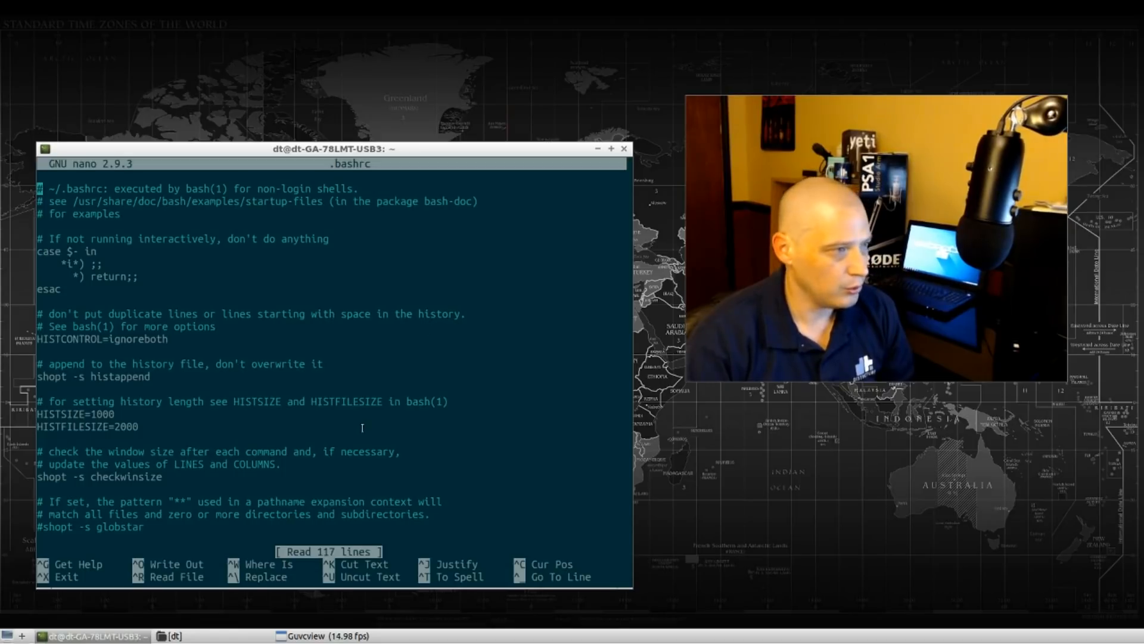
{"action": "scroll", "scroll_direction": "down", "scroll_amount": 3}
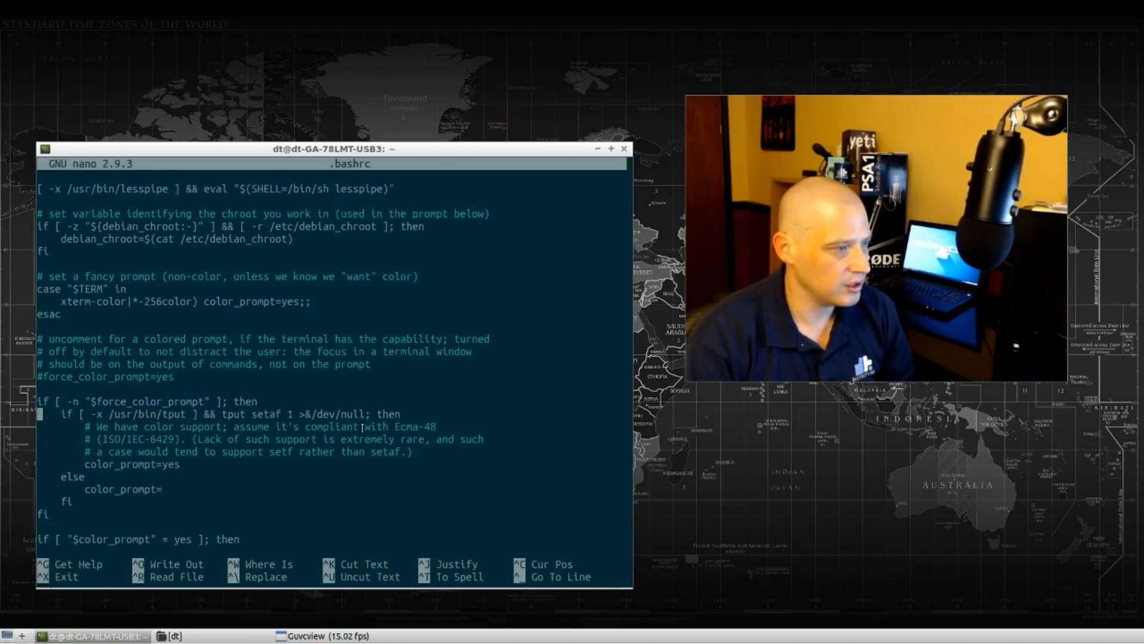
{"action": "scroll", "scroll_direction": "down", "scroll_amount": 3}
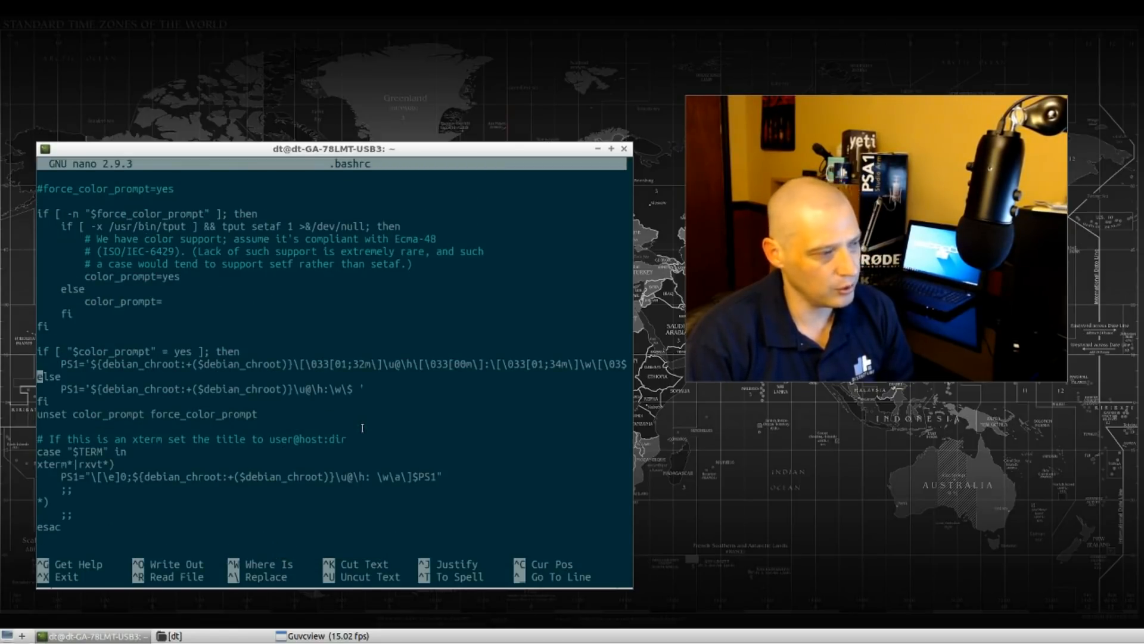
{"action": "scroll", "scroll_direction": "down", "scroll_amount": 3}
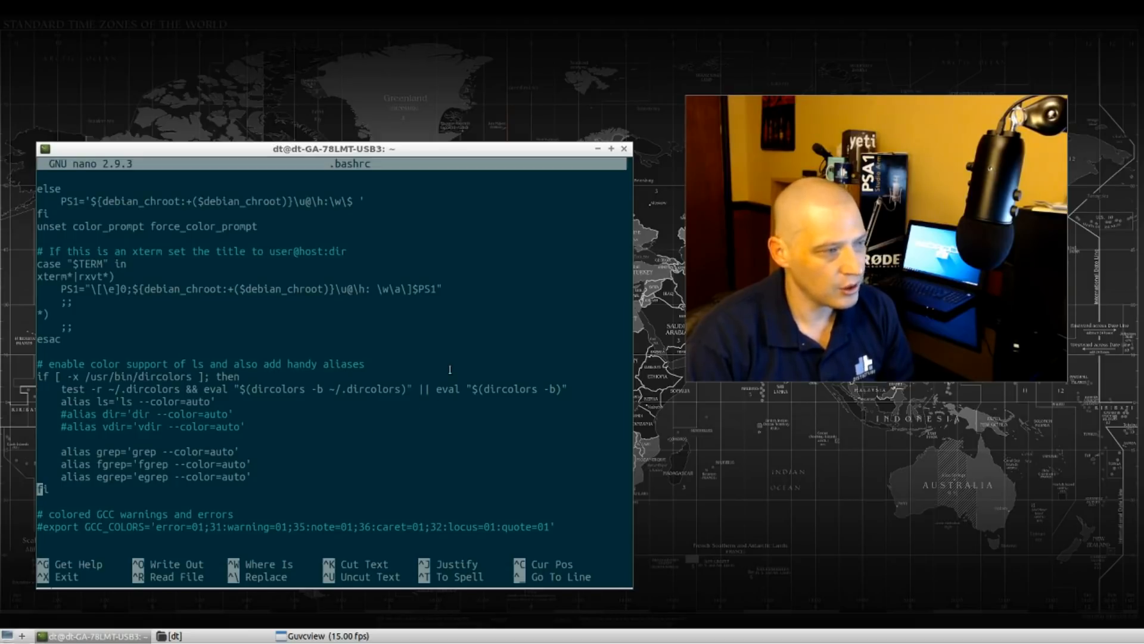
{"action": "scroll", "scroll_direction": "down", "scroll_amount": 3}
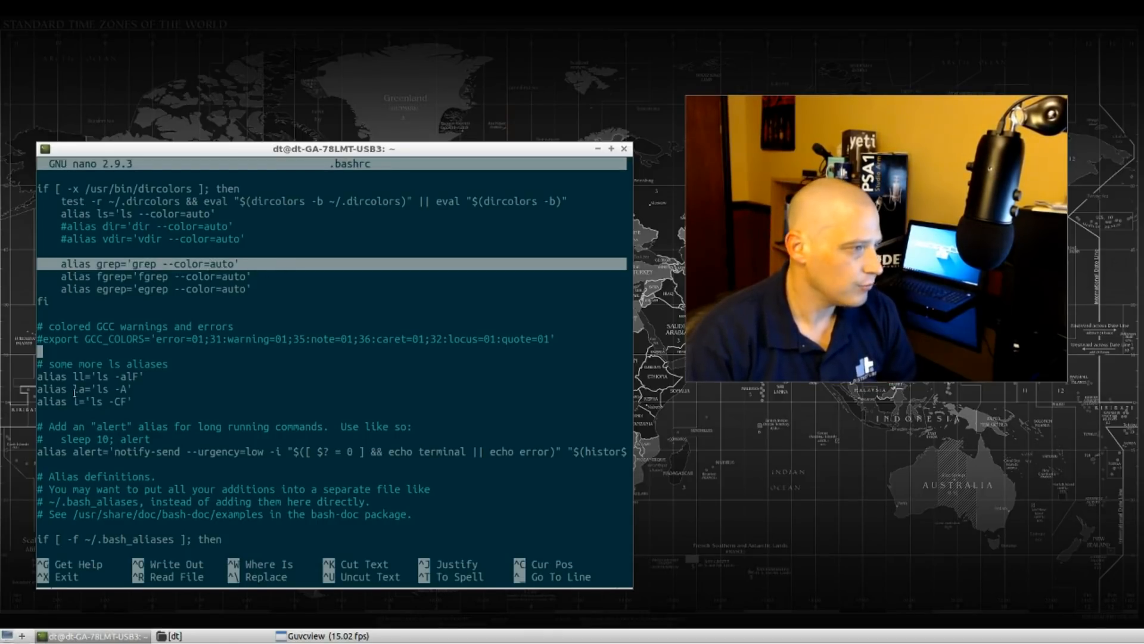
{"action": "key", "text": "Down"}
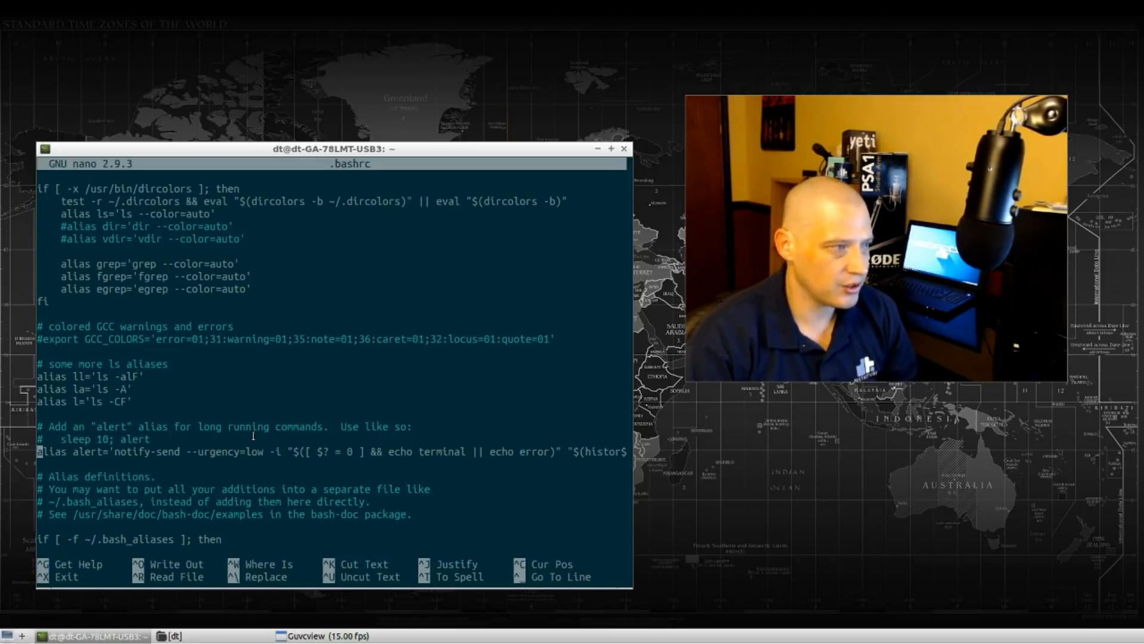
{"action": "scroll", "scroll_direction": "down", "scroll_amount": 3}
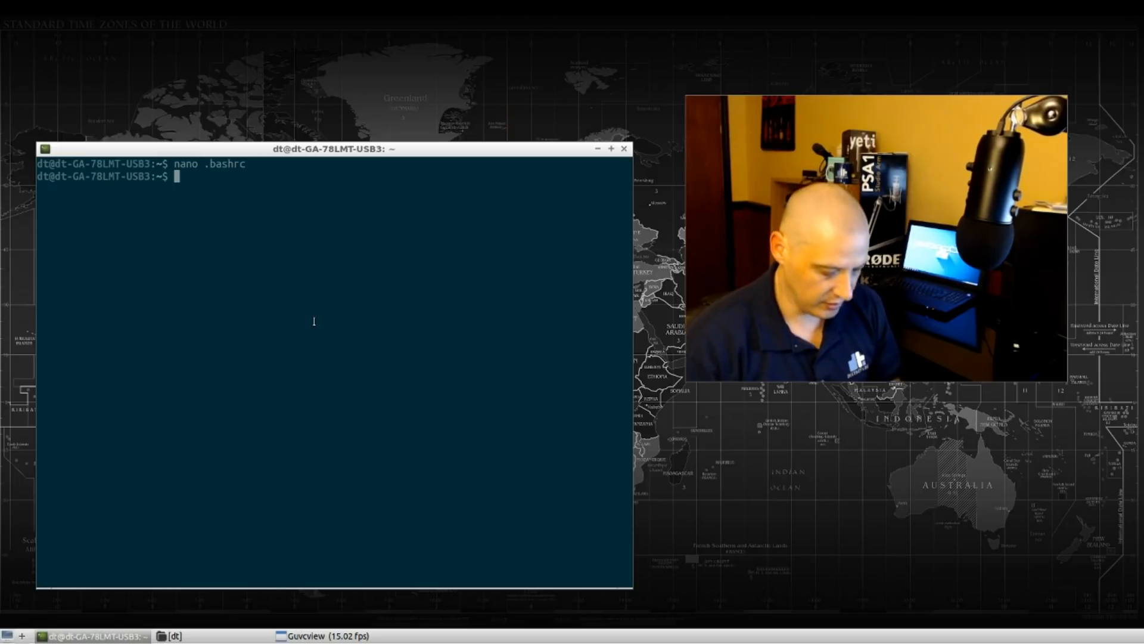
Create an empty .bash_aliases with touch, then list home folder files including hidden ones.
{"action": "type", "text": "touch"}
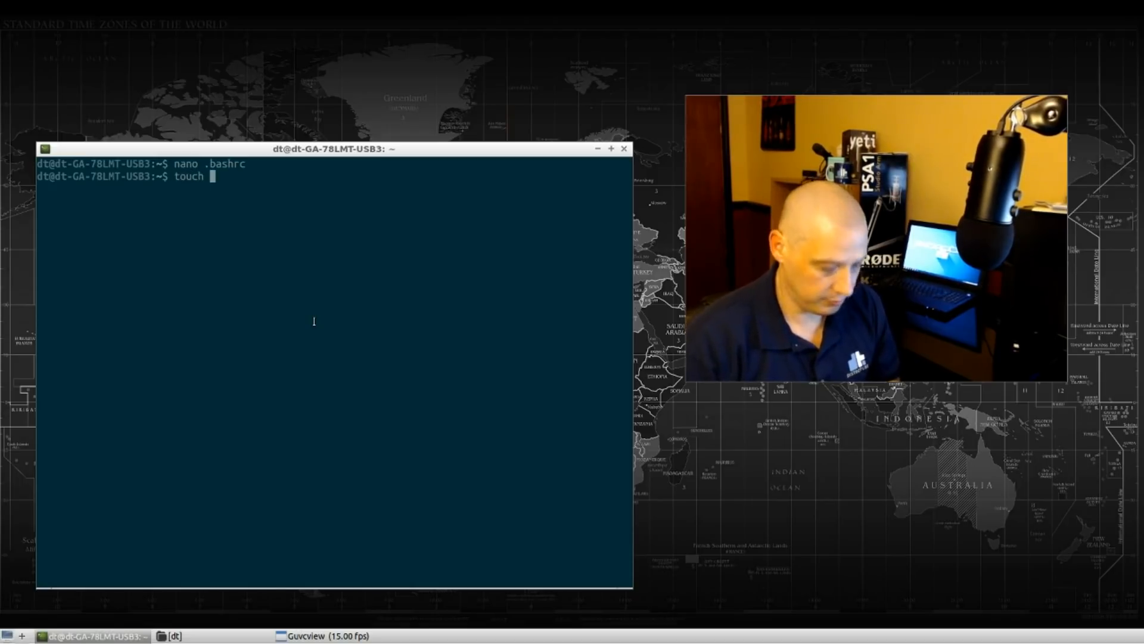
{"action": "type", "text": ".bash"}
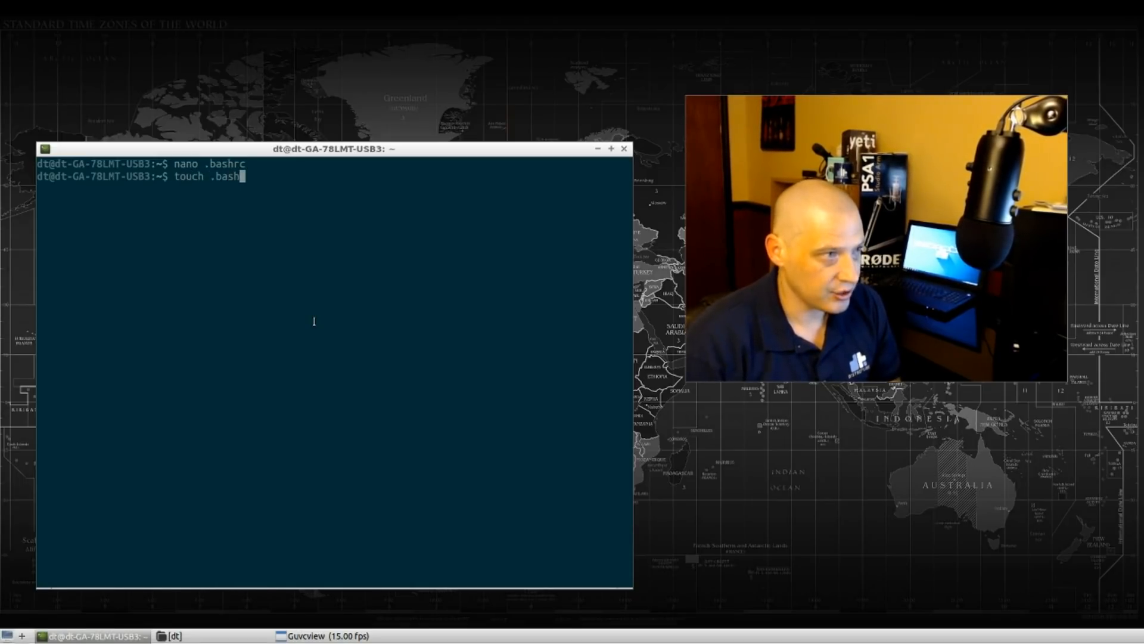
{"action": "type", "text": "_aliases"}
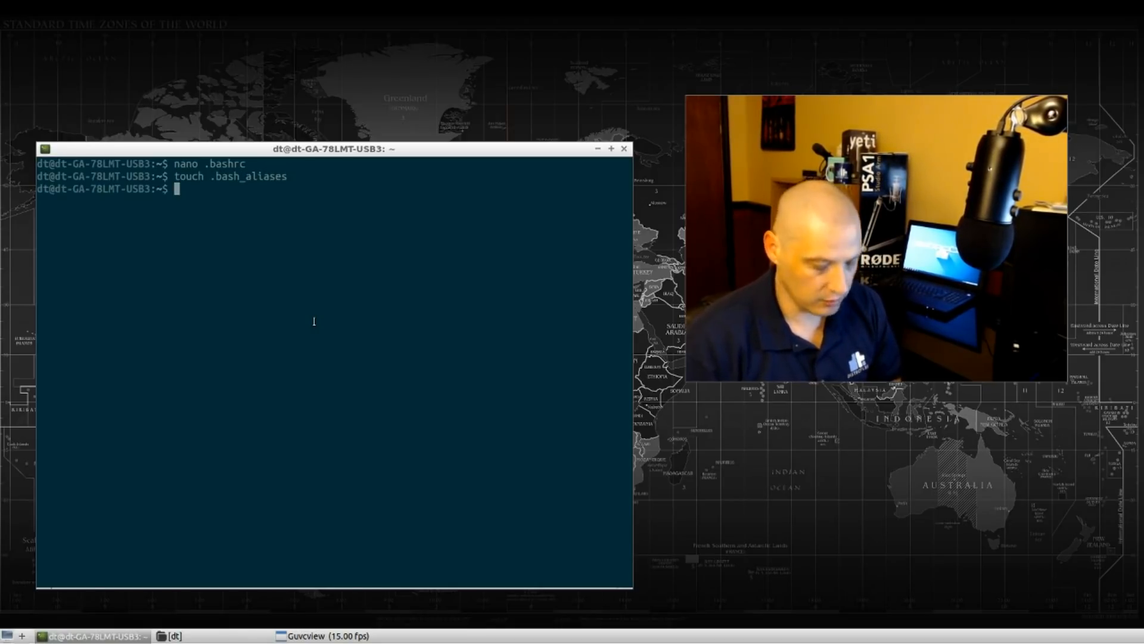
{"action": "type", "text": "ls"}
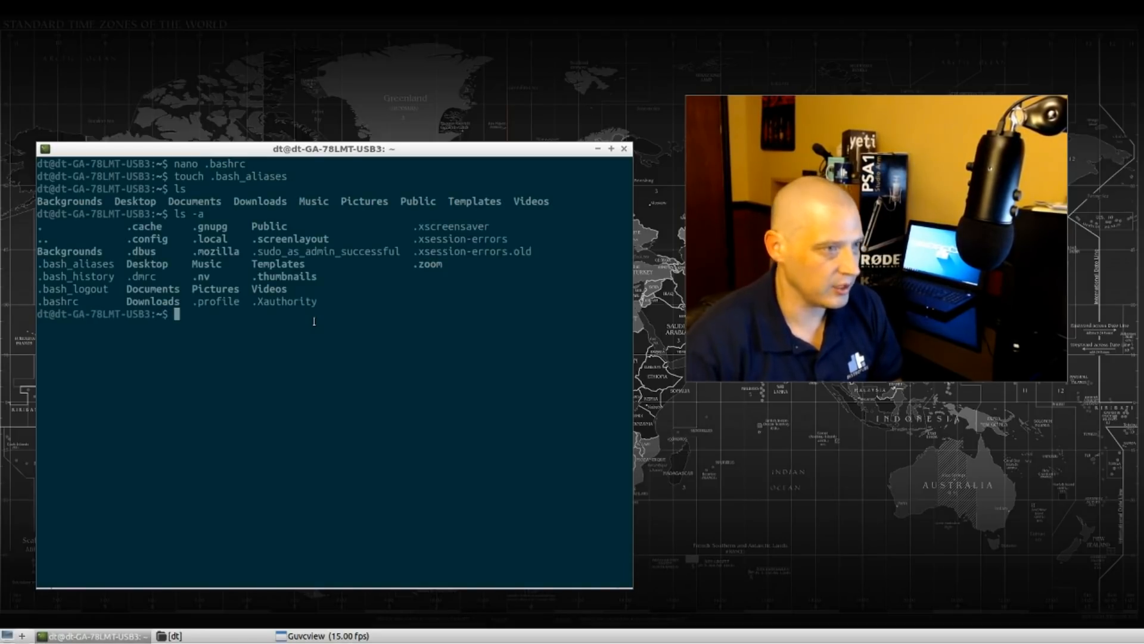
{"action": "mouse_move", "coordinate": [117, 276]}
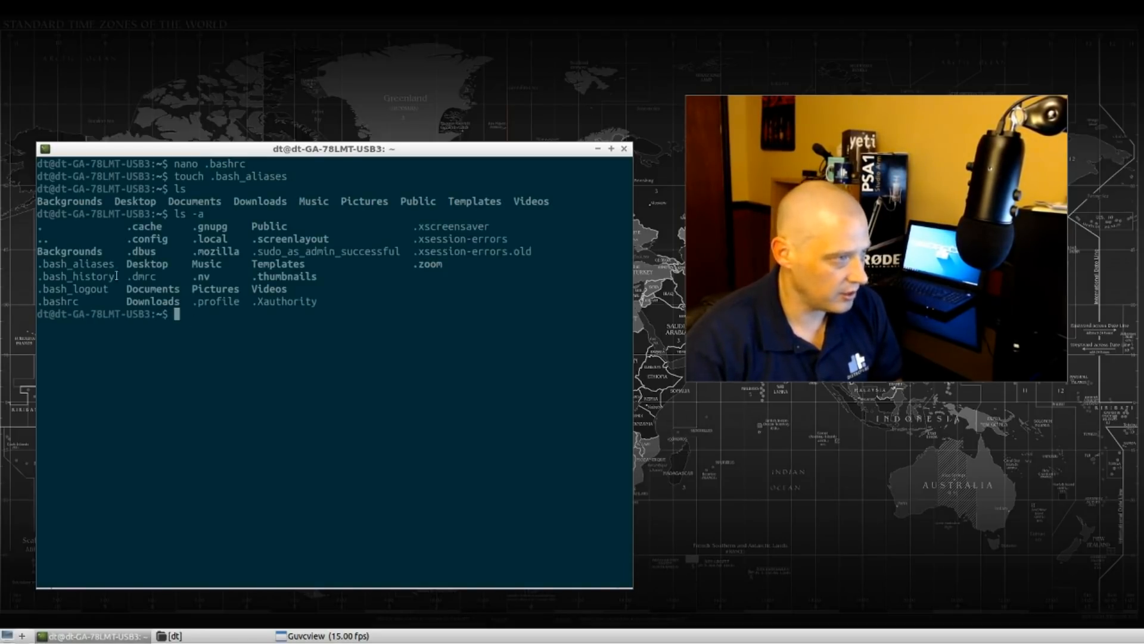
{"action": "double_click", "coordinate": [76, 264]}
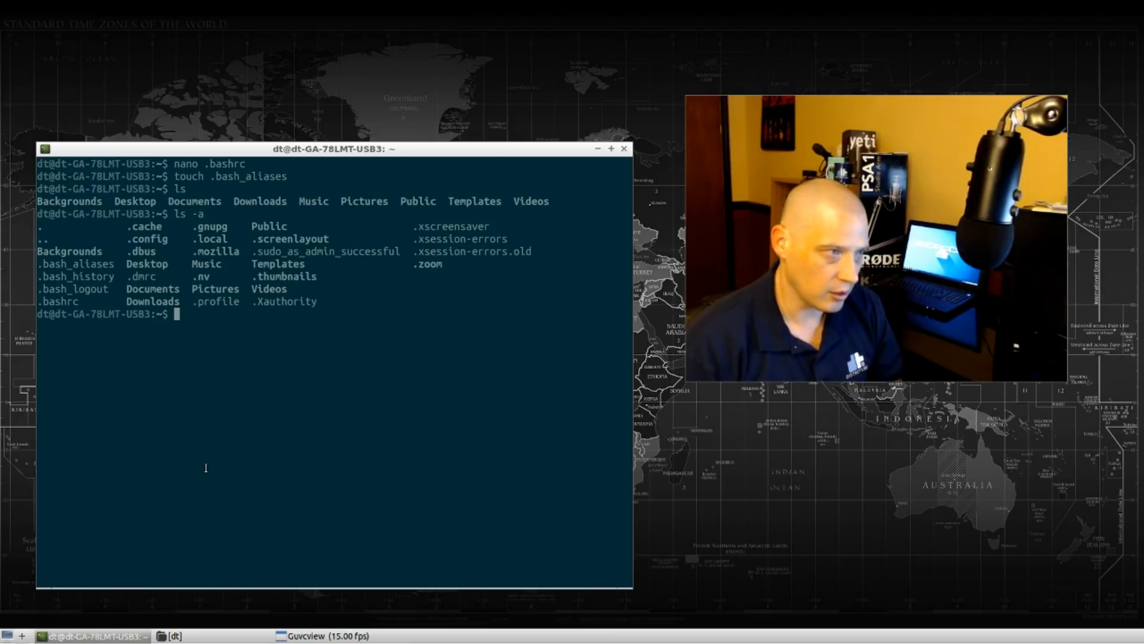
Open the new .bash_aliases file in nano.
{"action": "type", "text": "nano"}
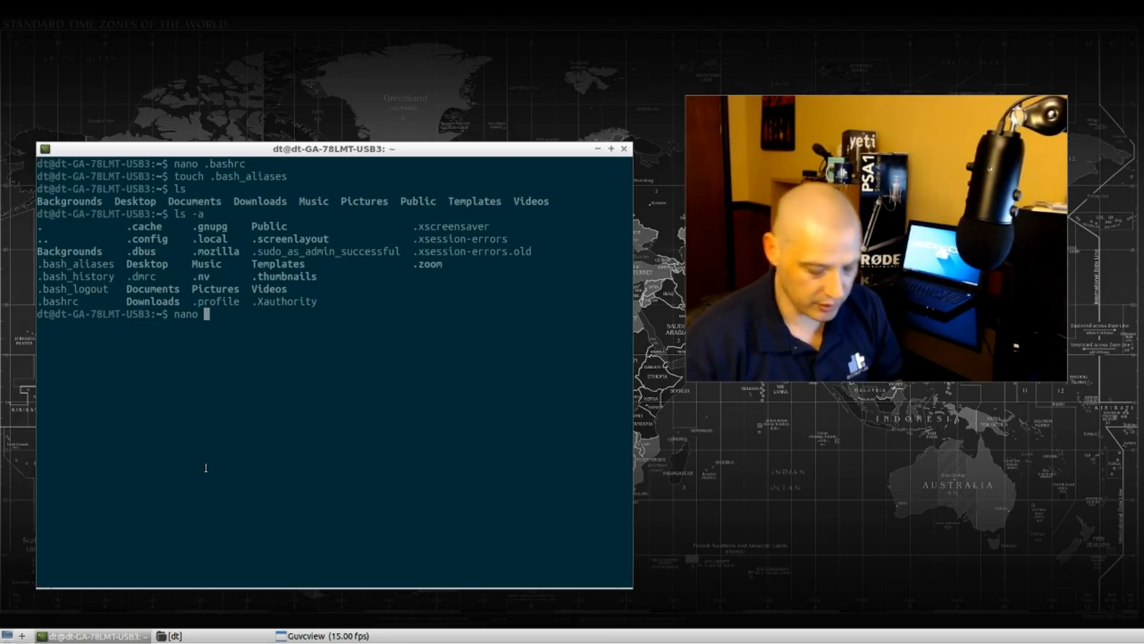
{"action": "type", "text": ".bash_a"}
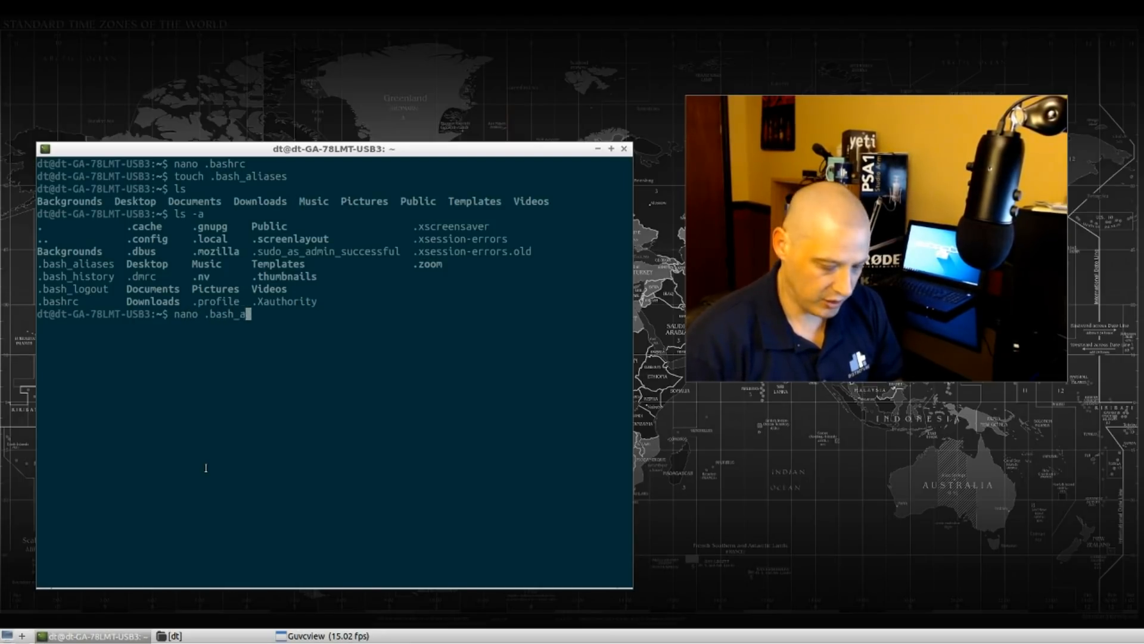
{"action": "type", "text": "liases"}
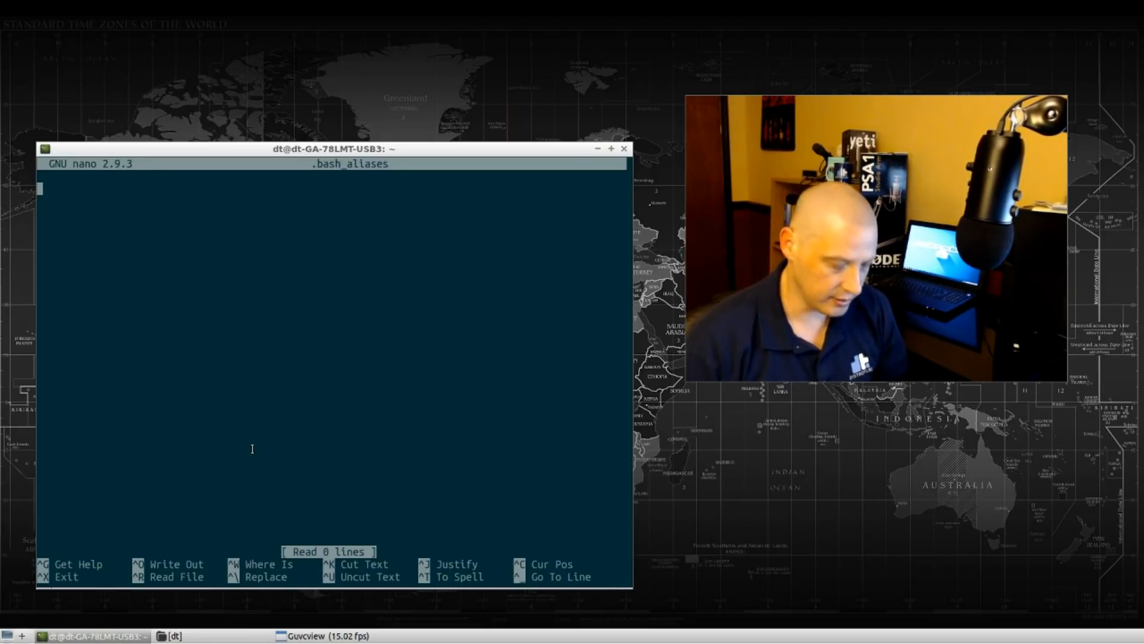
Write alias aupd='sudo apt update' on the first line.
{"action": "type", "text": "alias"}
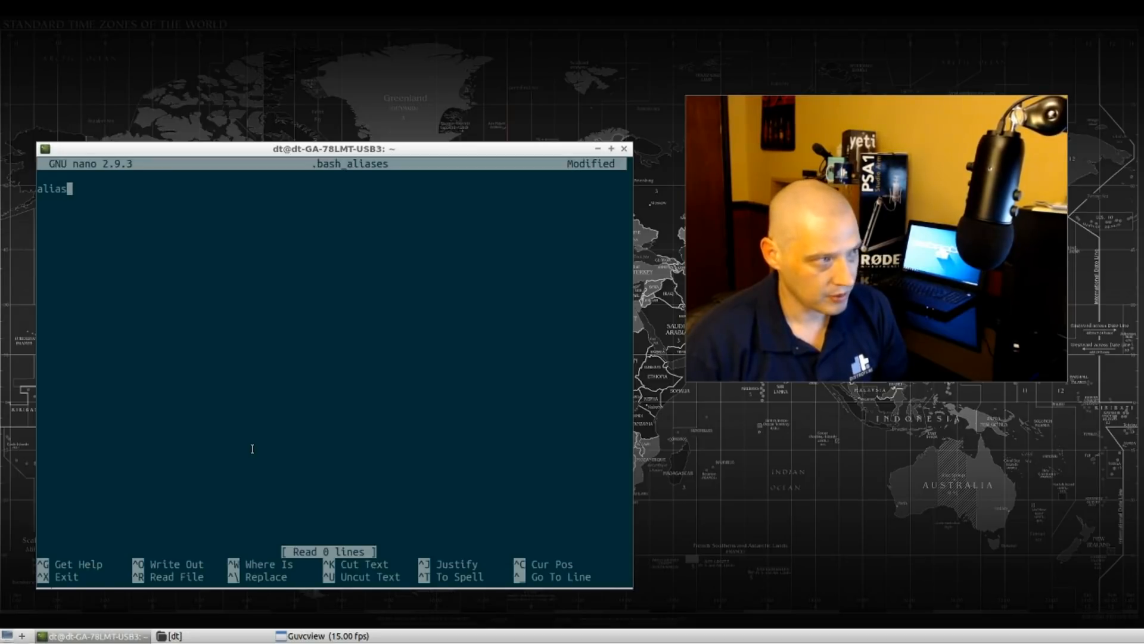
{"action": "type", "text": "aup"}
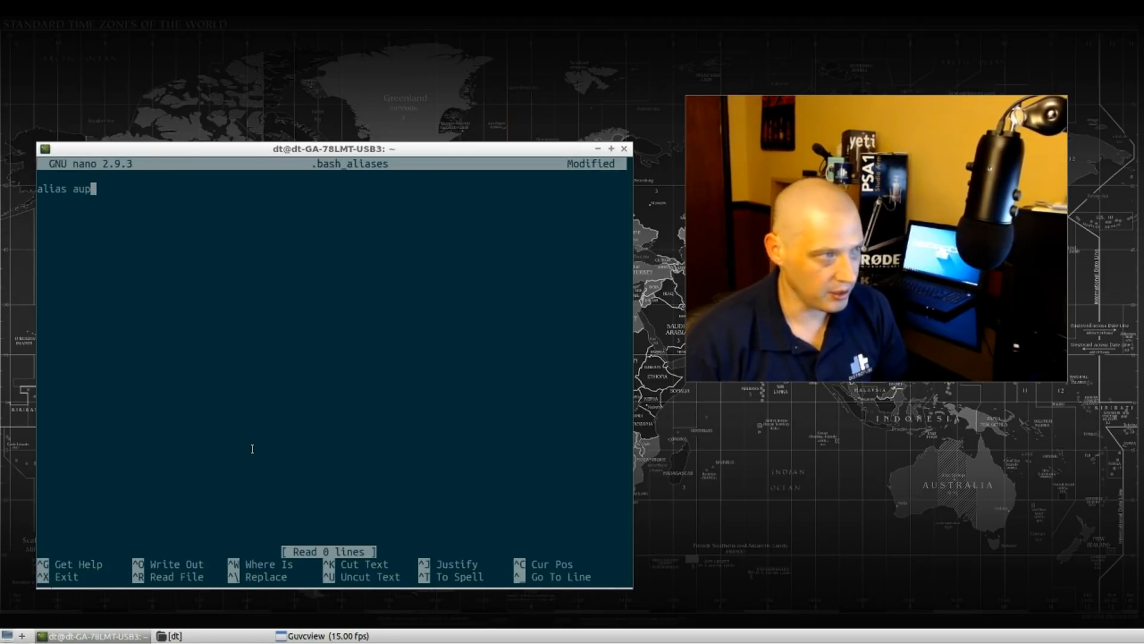
{"action": "type", "text": "d="}
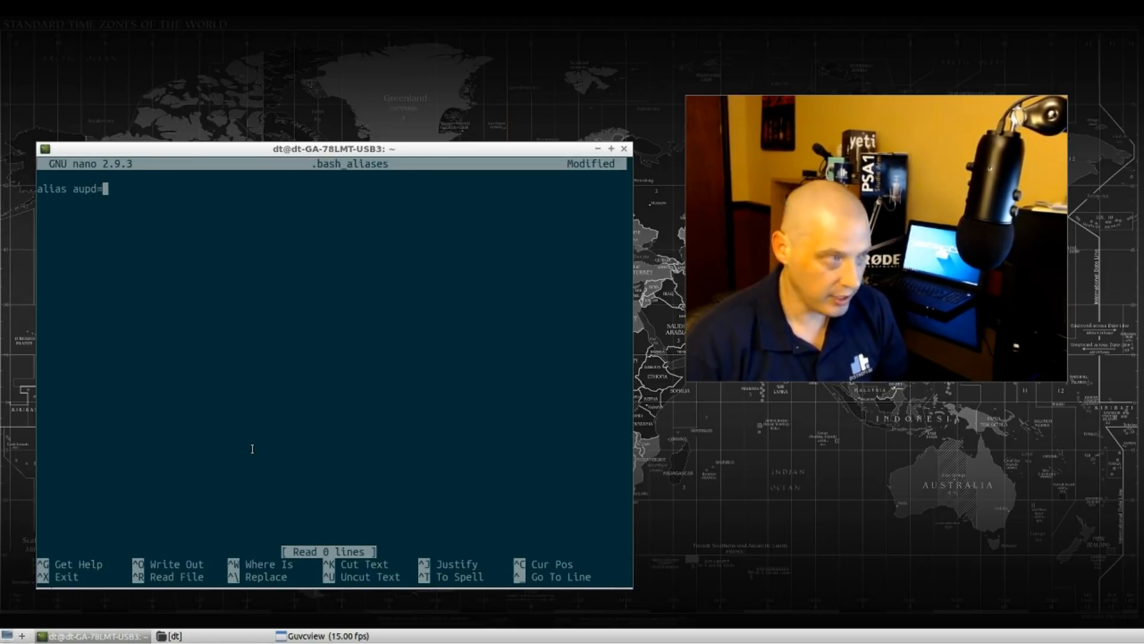
{"action": "type", "text": "'"}
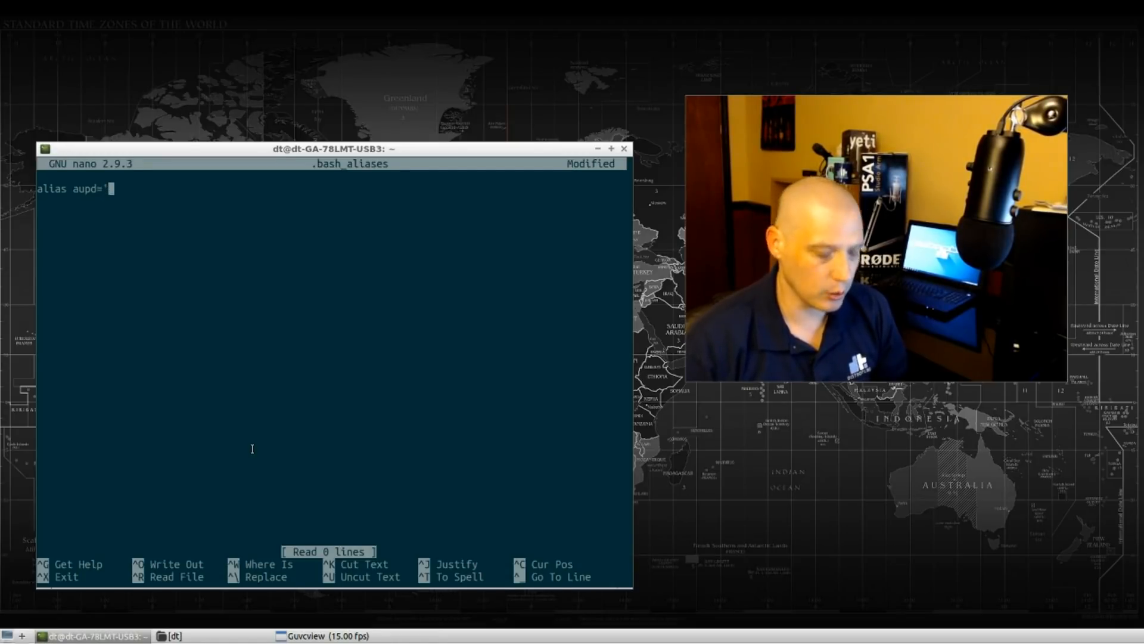
{"action": "type", "text": "suo"}
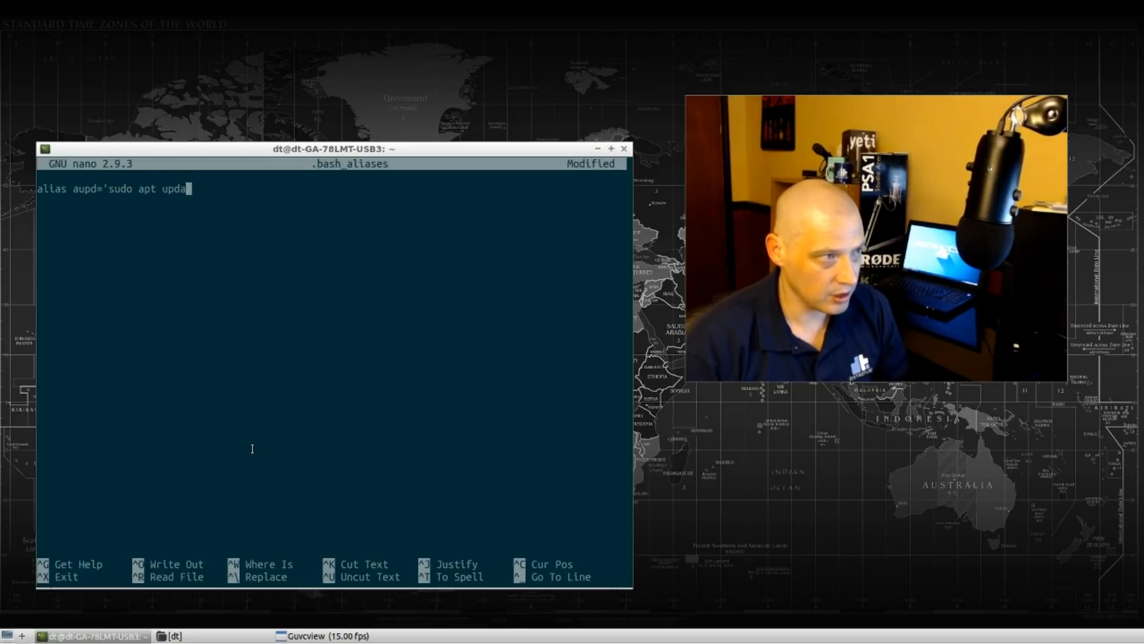
{"action": "type", "text": "te'"}
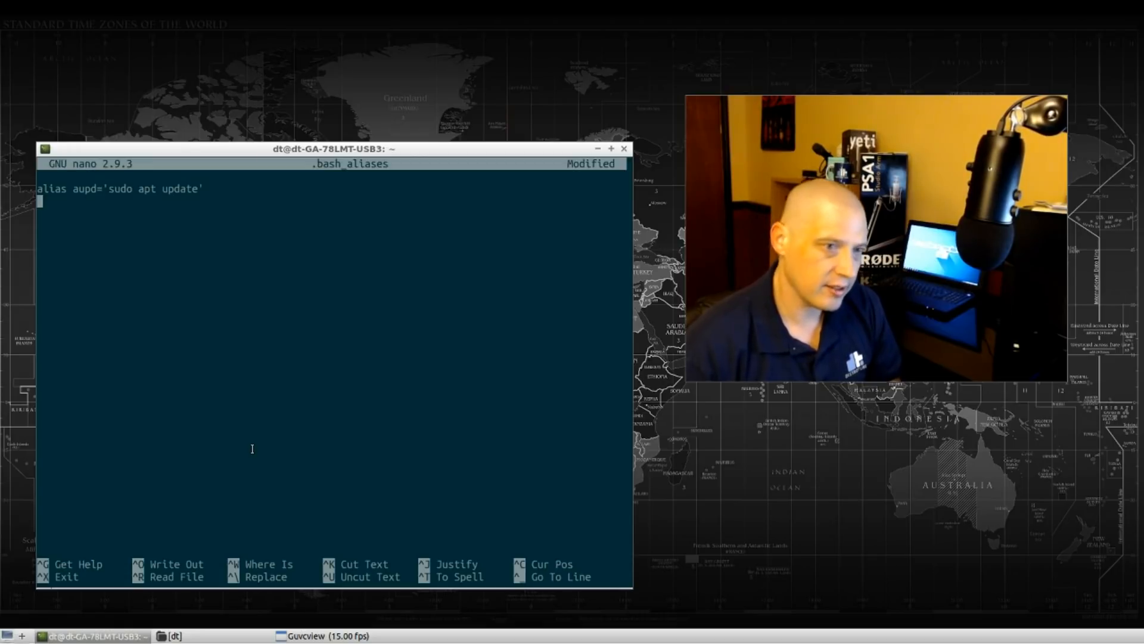
Add the line alias aupg='sudo apt upgrade' below the aupd alias.
{"action": "type", "text": "alias"}
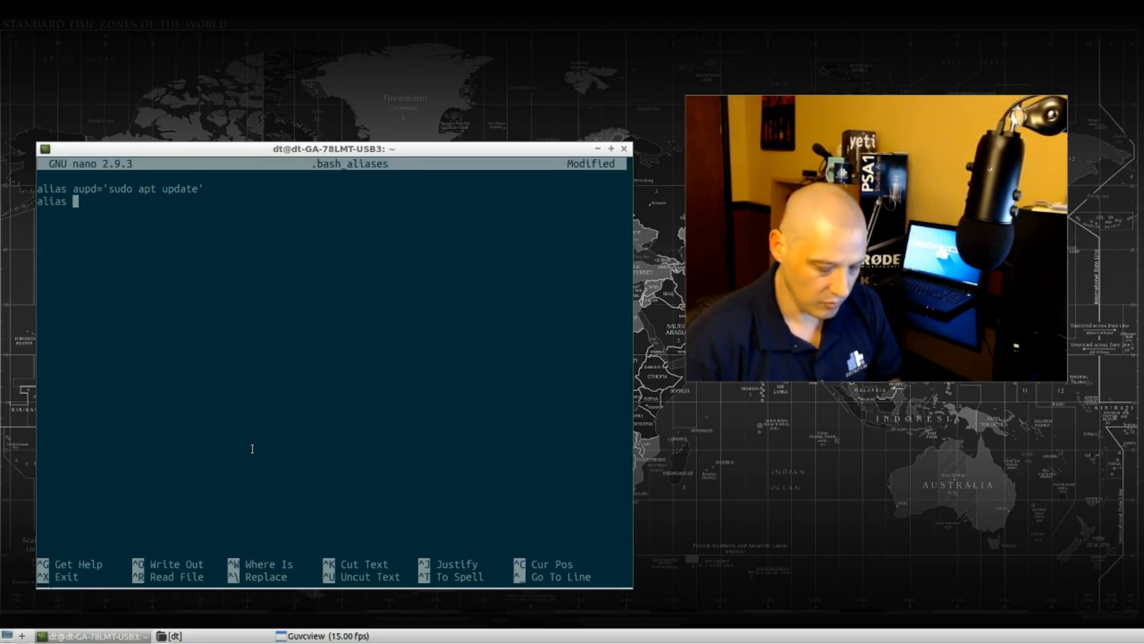
{"action": "type", "text": "a"}
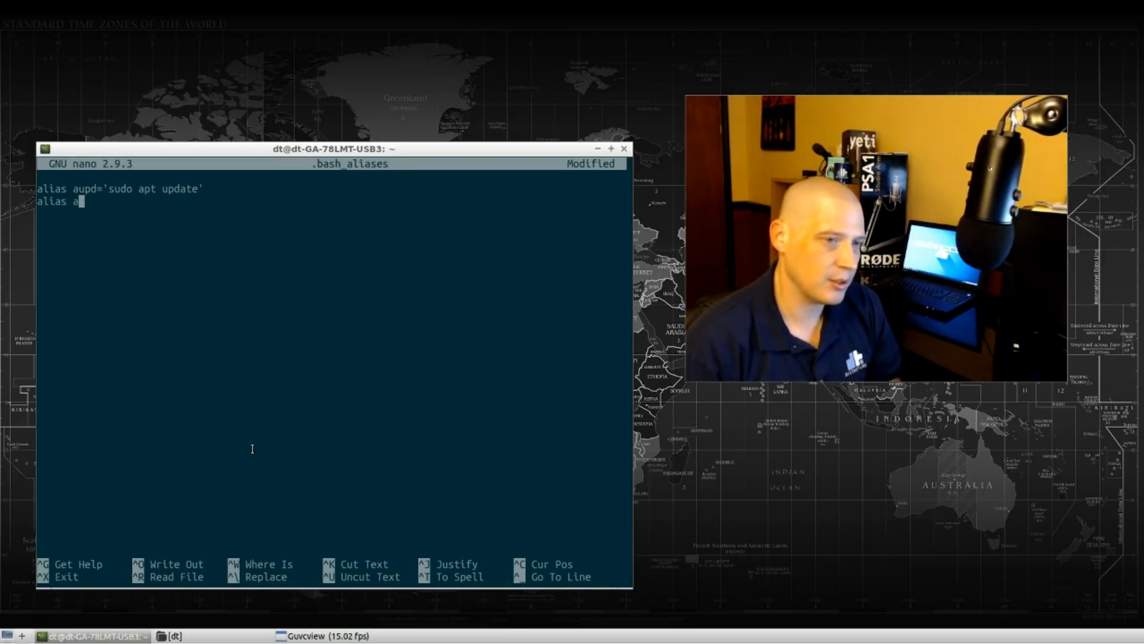
{"action": "type", "text": "upg"}
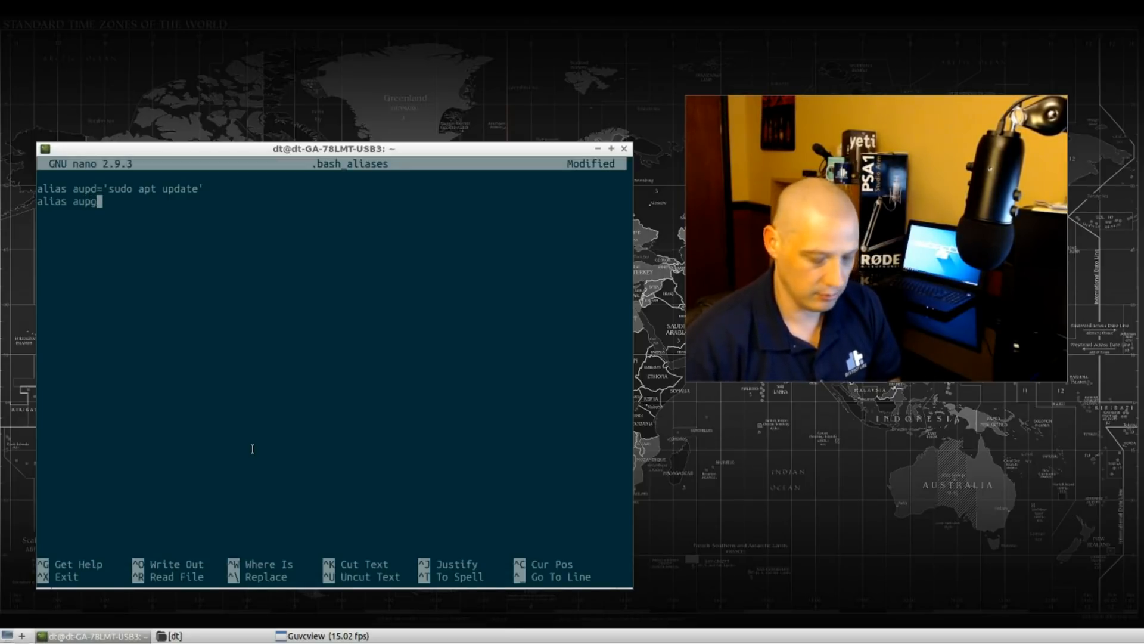
{"action": "type", "text": "='sudo"}
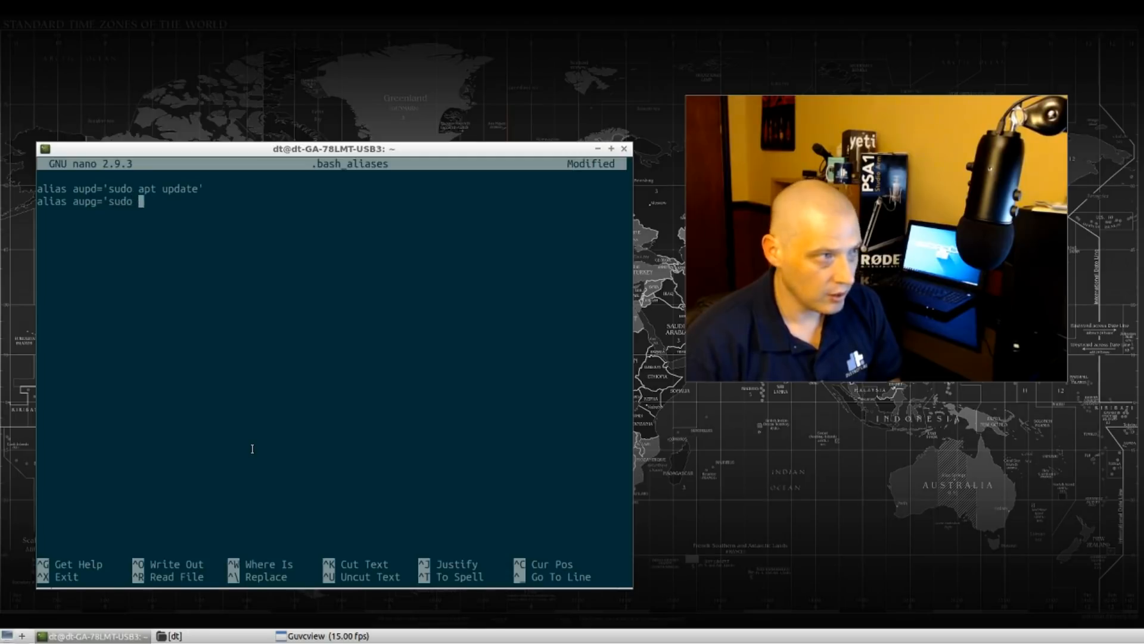
{"action": "type", "text": "apt upgrade"}
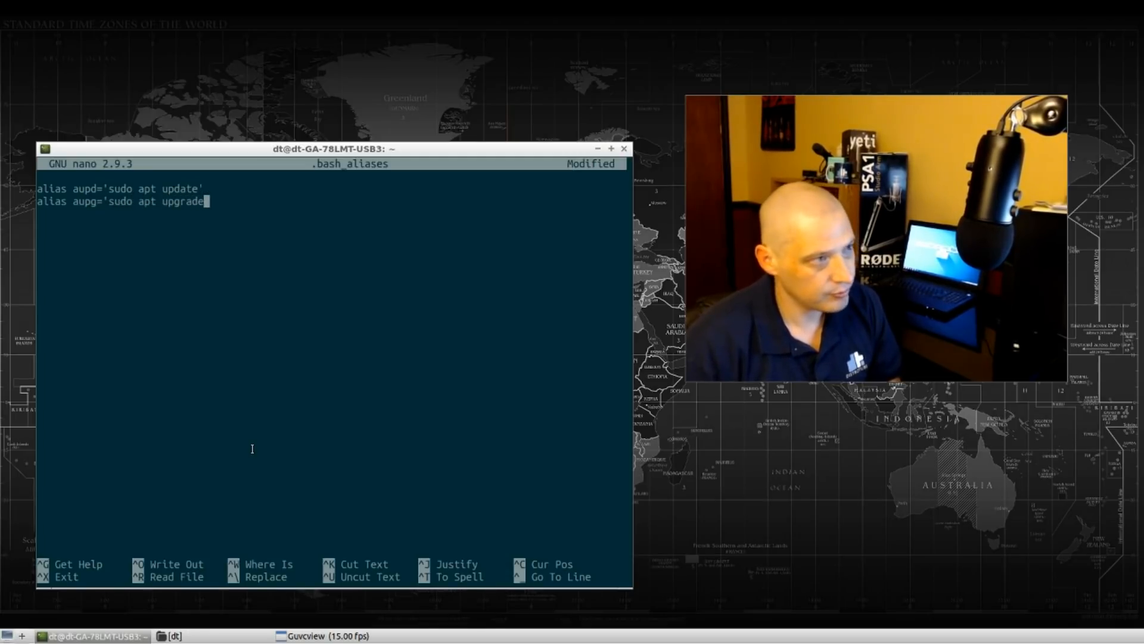
{"action": "type", "text": "'"}
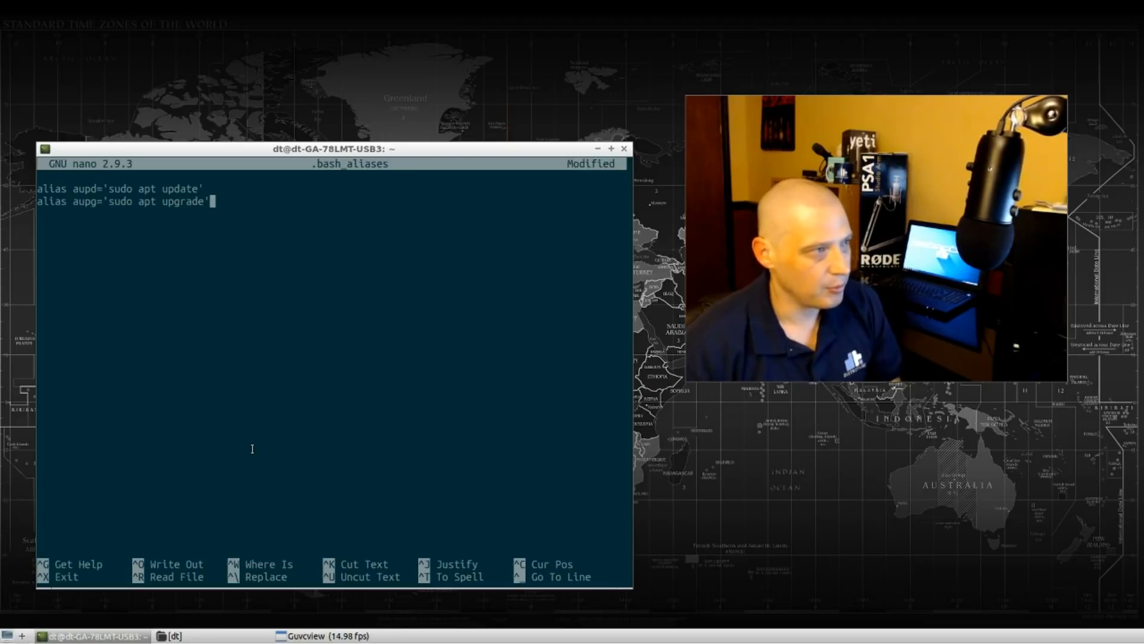
Add alias aupdg='sudo apt update && sudo apt upgrade', then save and exit nano.
{"action": "type", "text": "alias a"}
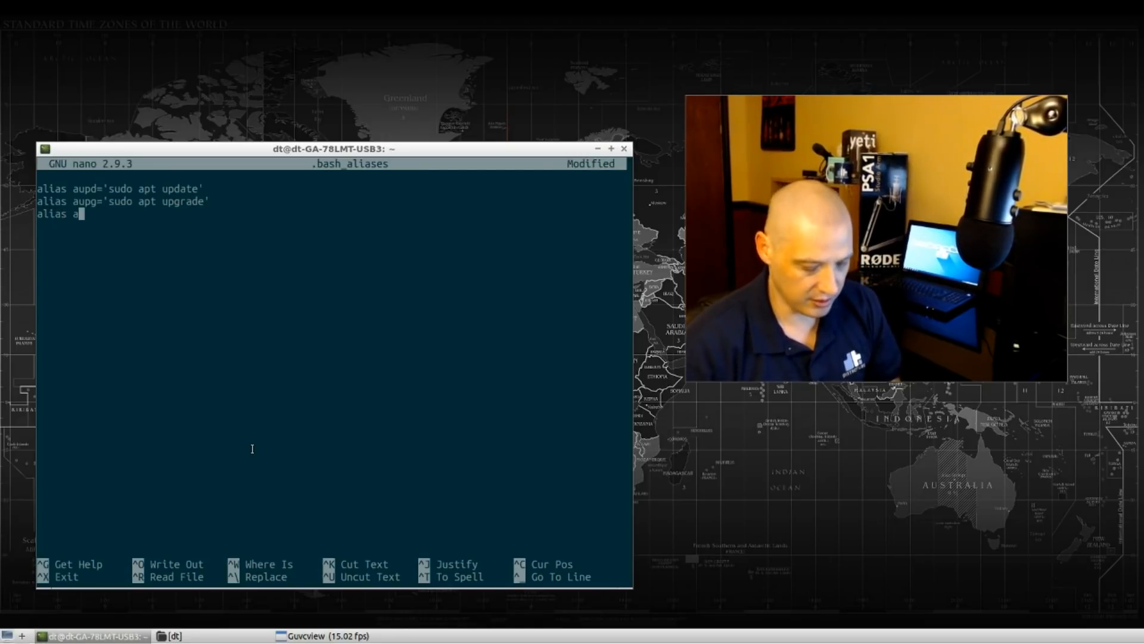
{"action": "type", "text": "upd"}
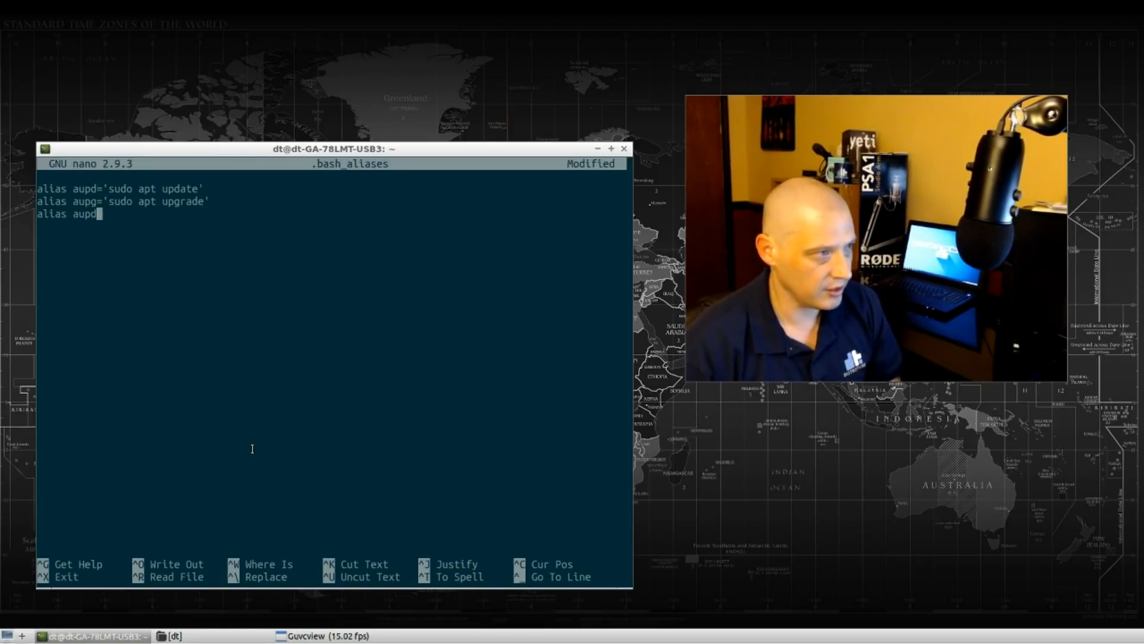
{"action": "type", "text": "g"}
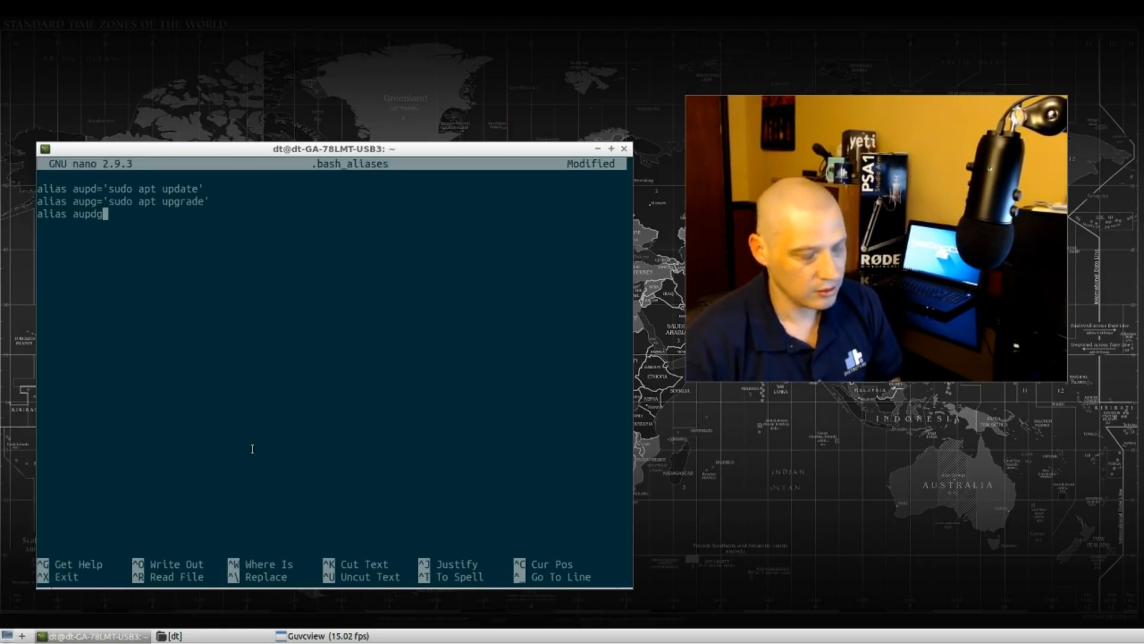
{"action": "type", "text": "'"}
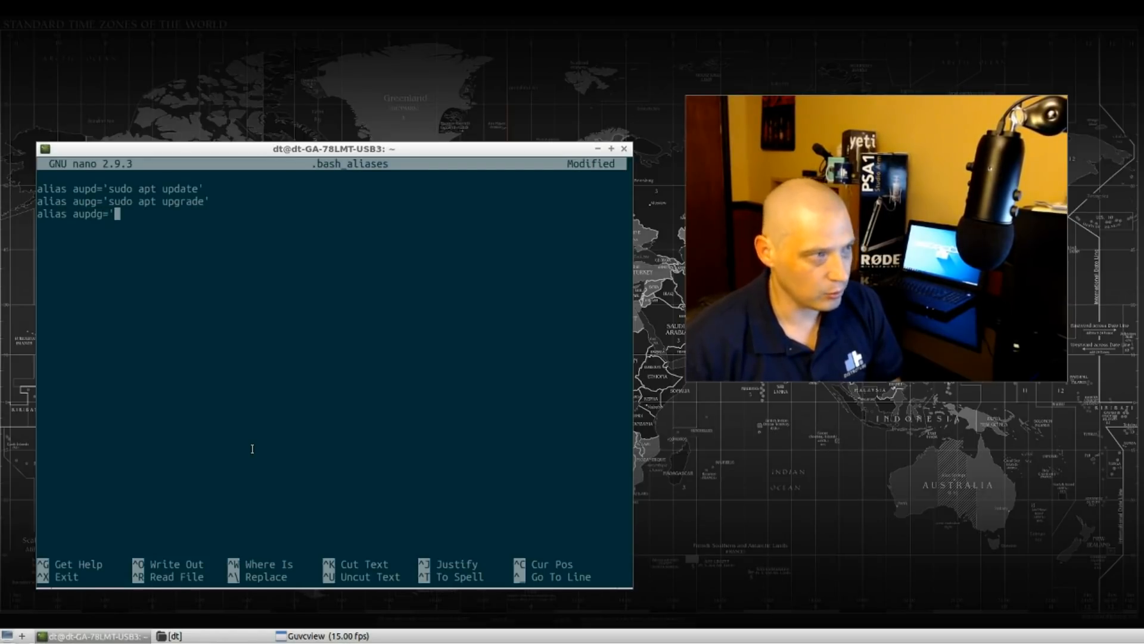
{"action": "type", "text": "sudo apt u"}
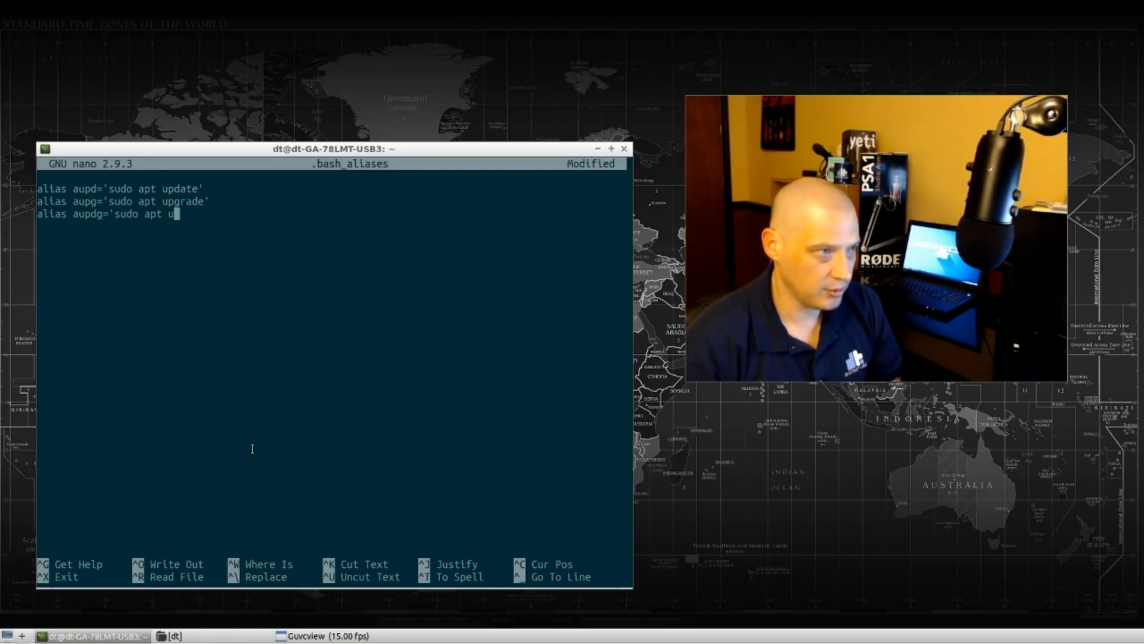
{"action": "type", "text": "p"}
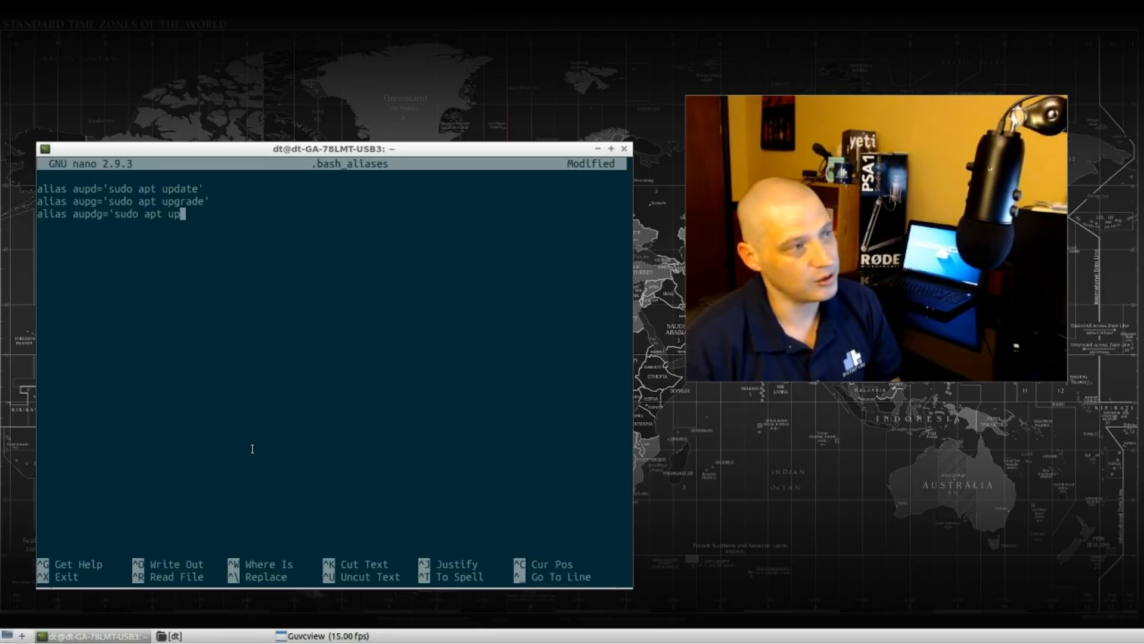
{"action": "type", "text": "date &&"}
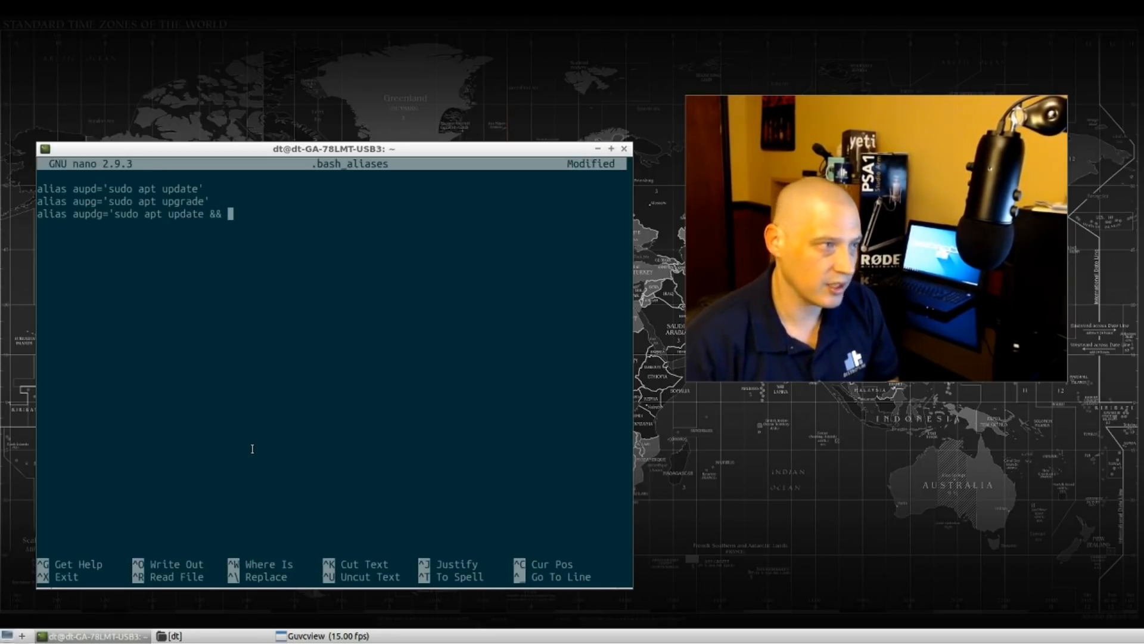
{"action": "type", "text": "sudo apt upg"}
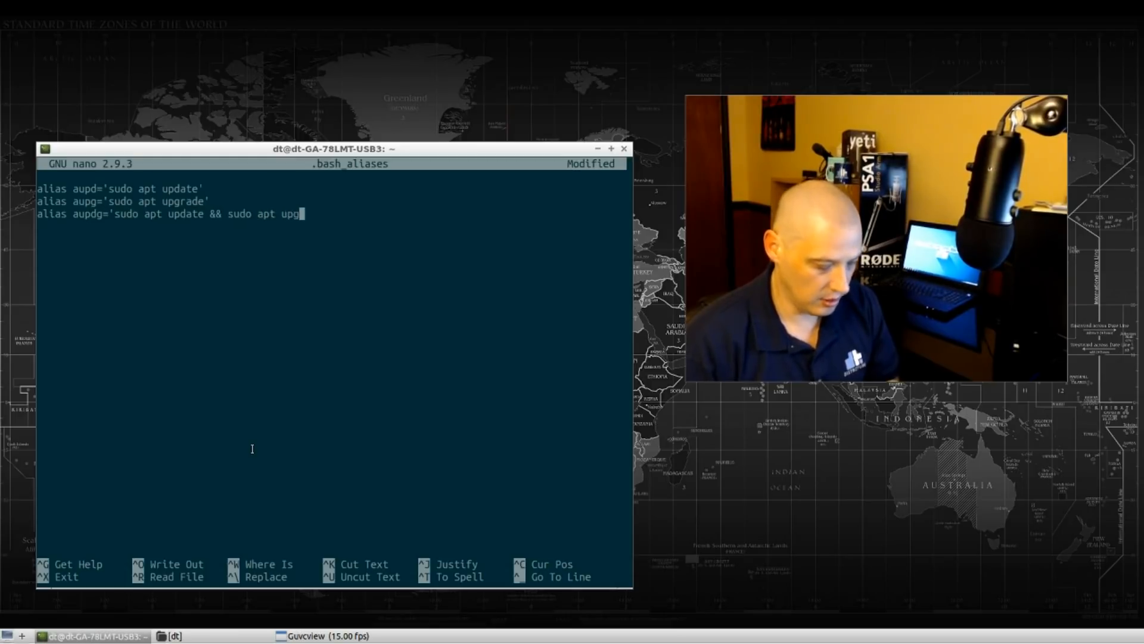
{"action": "type", "text": "rade'"}
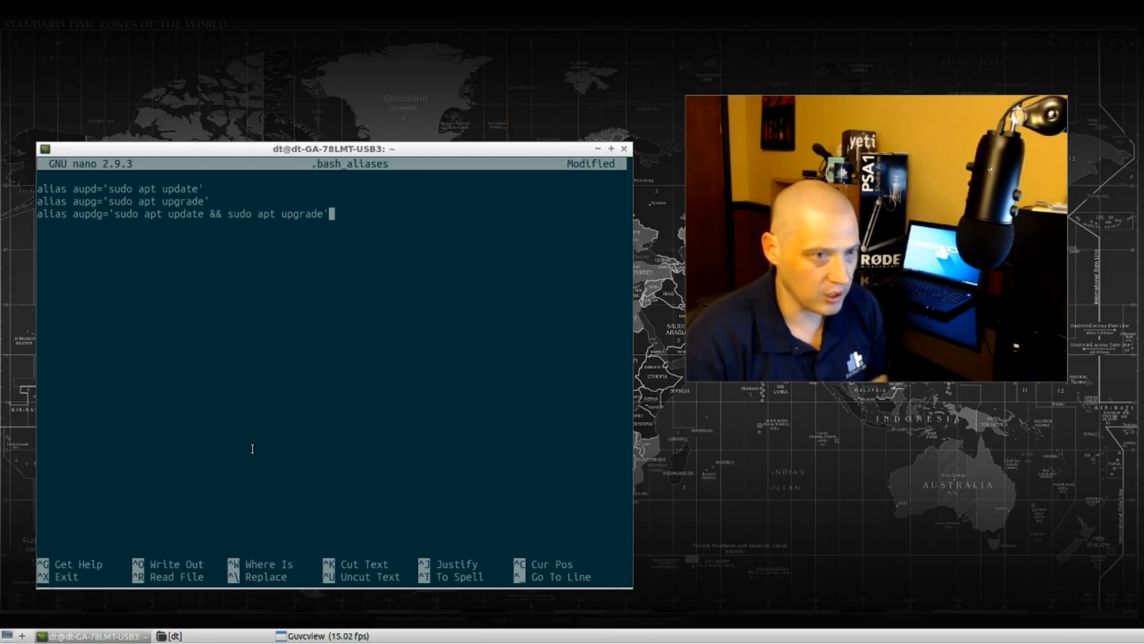
{"action": "key", "text": "ctrl+x"}
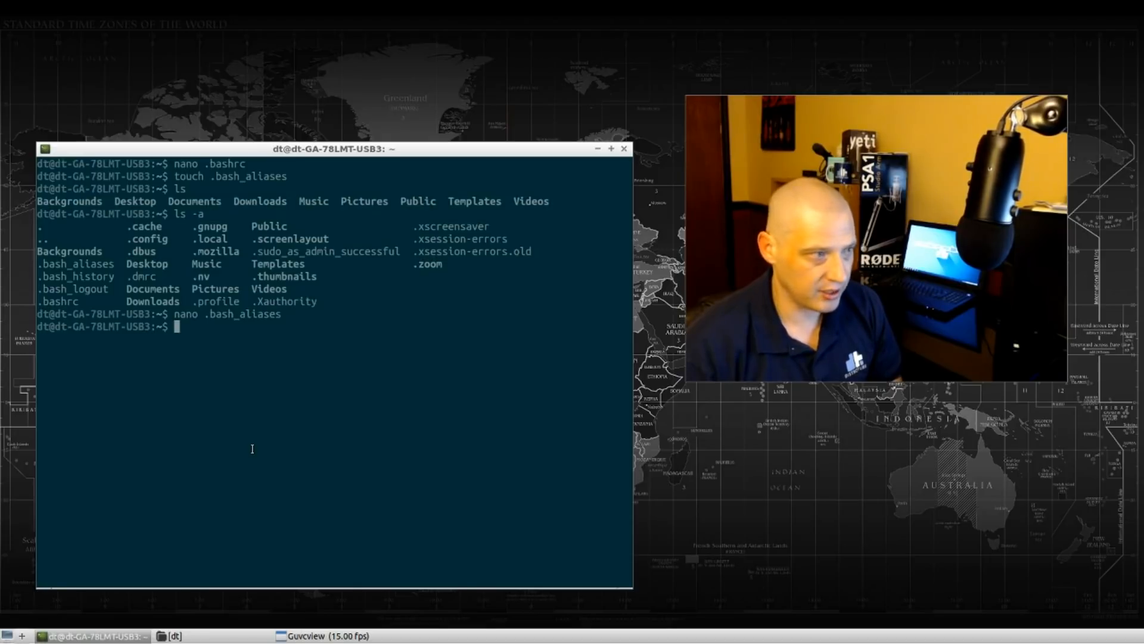
Start a fresh bash shell and clear the terminal screen.
{"action": "type", "text": "bash"}
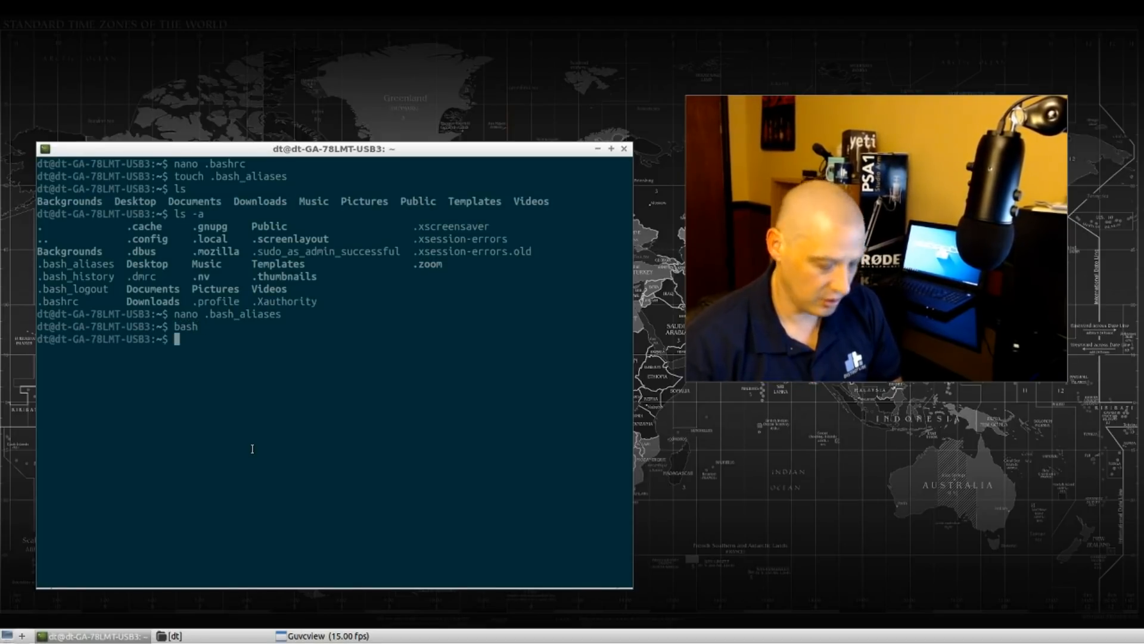
{"action": "type", "text": "clear"}
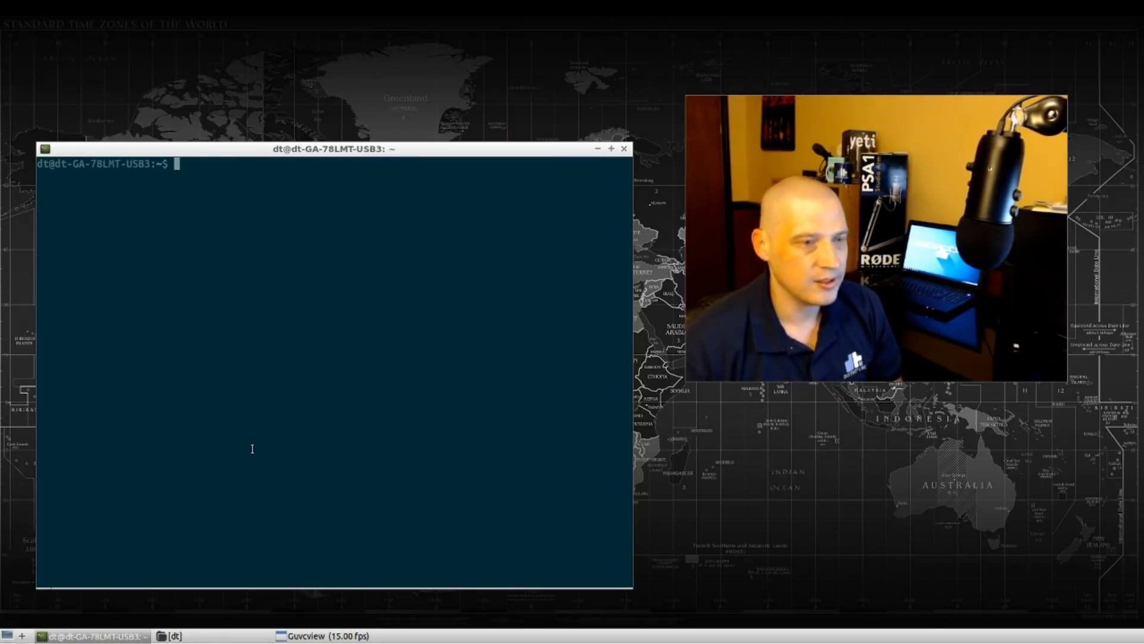
Run aupd and enter the sudo password to update package lists.
{"action": "type", "text": "a"}
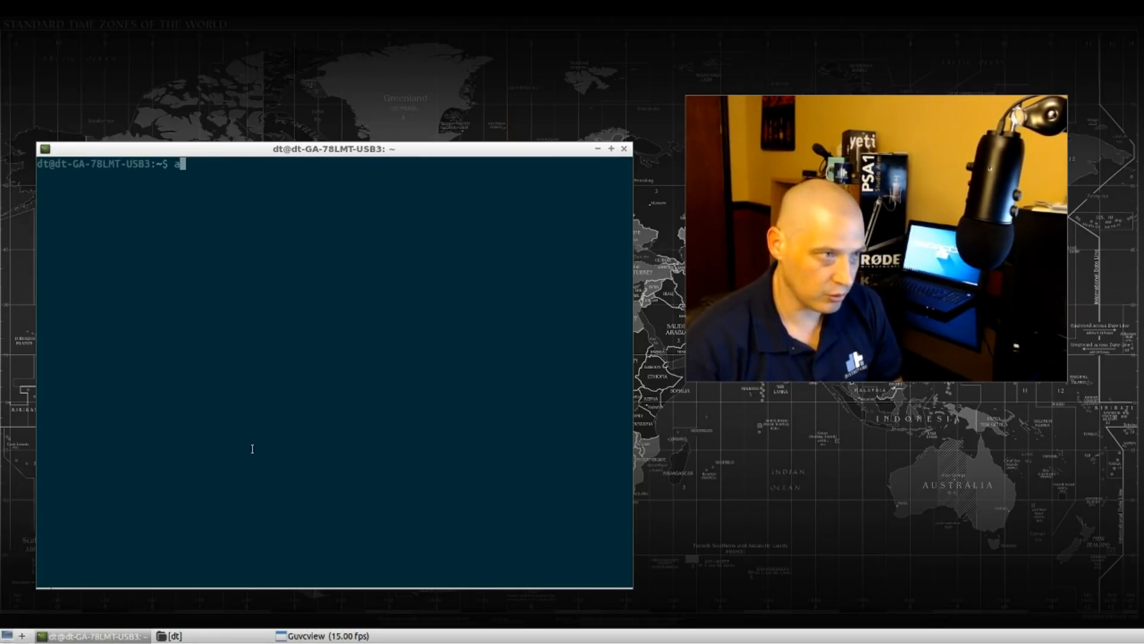
{"action": "type", "text": "upd"}
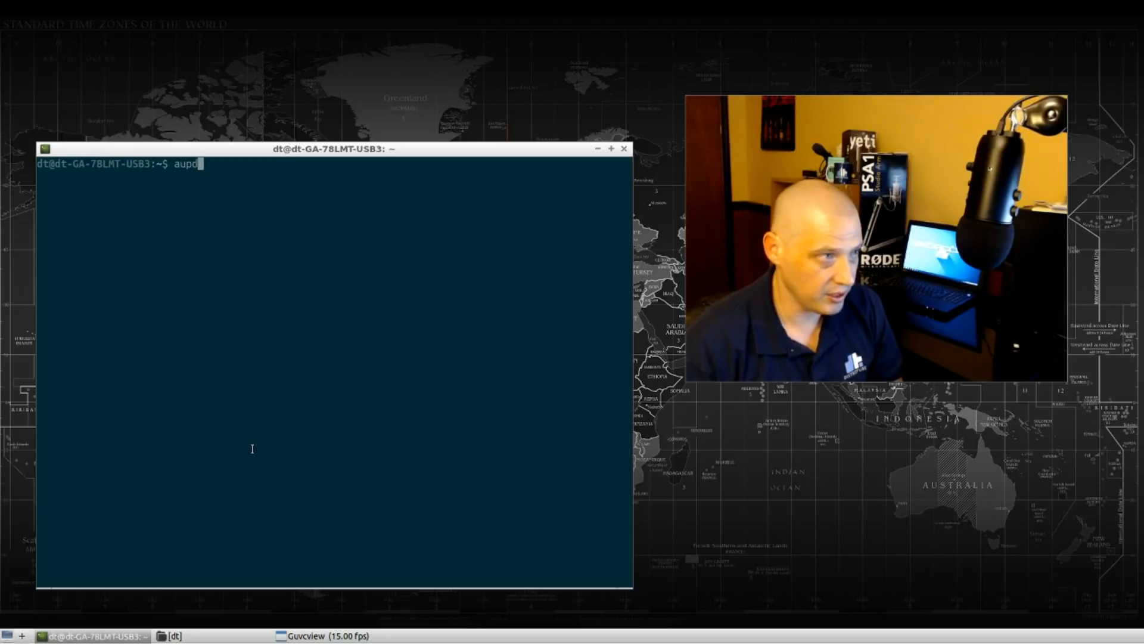
{"action": "key", "text": "Return"}
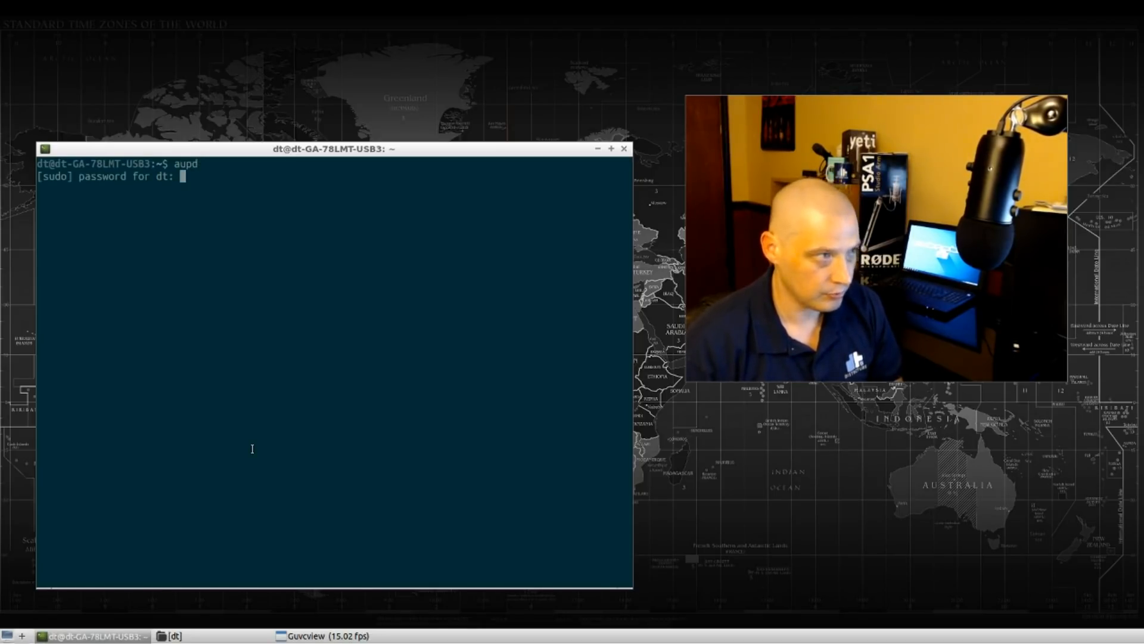
{"action": "key", "text": "Return"}
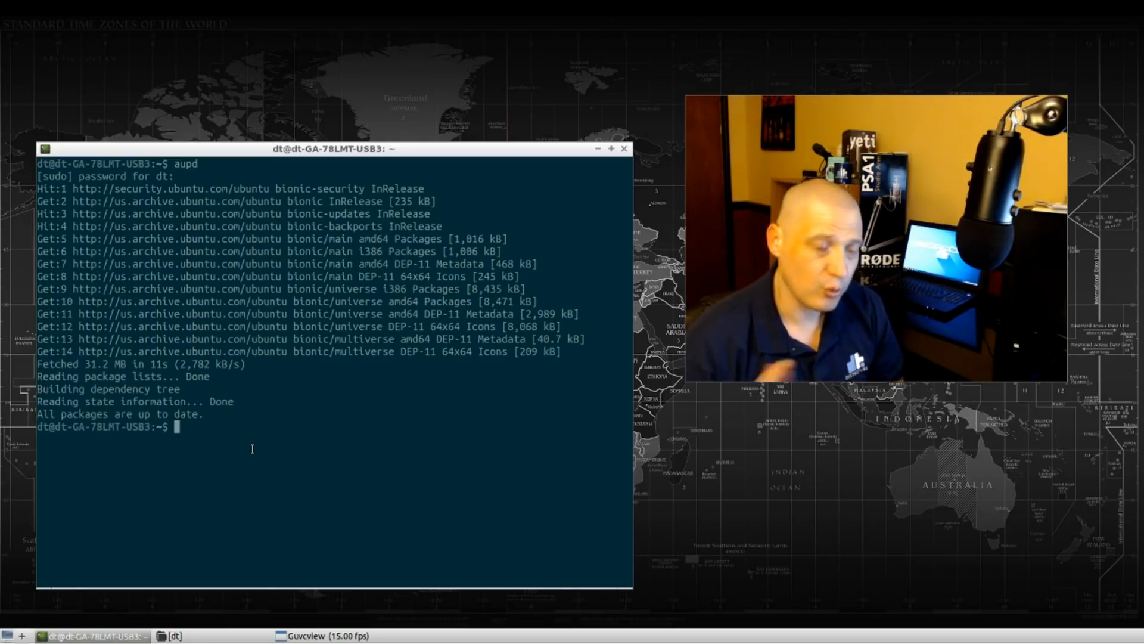
Run aupg, confirming 0 packages upgraded, then type aupdg at the prompt.
{"action": "type", "text": "au"}
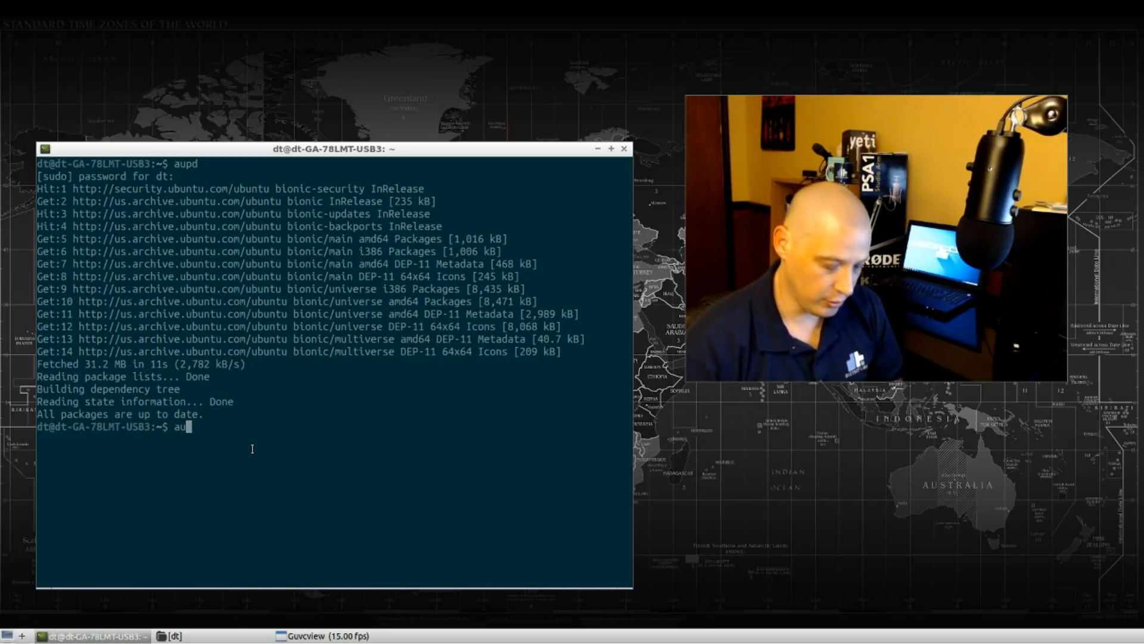
{"action": "type", "text": "pg"}
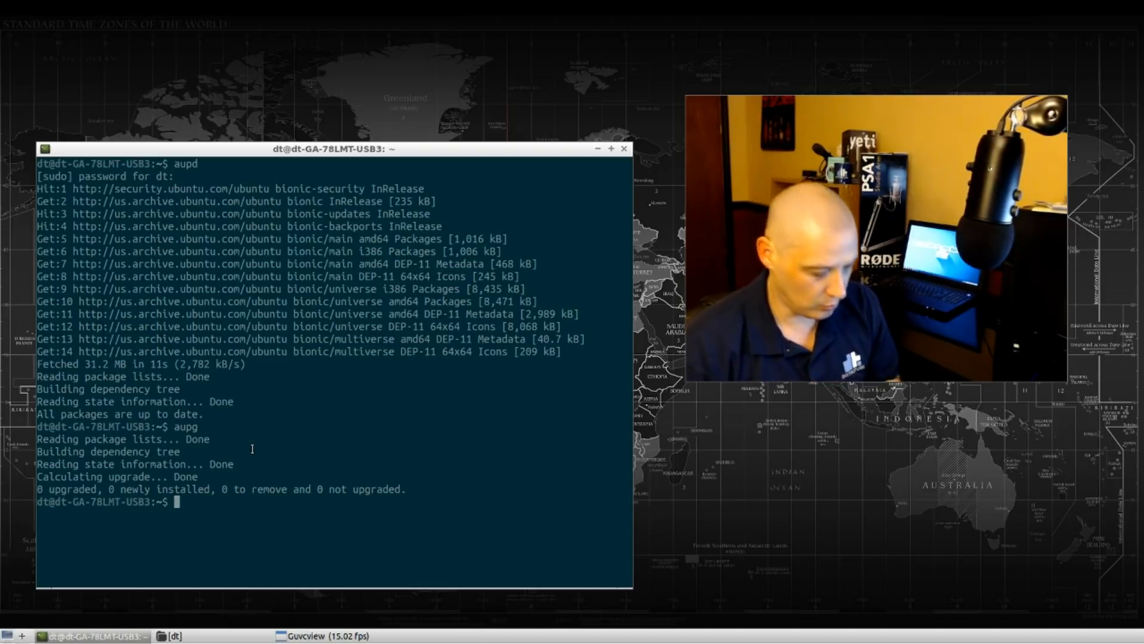
{"action": "type", "text": "au"}
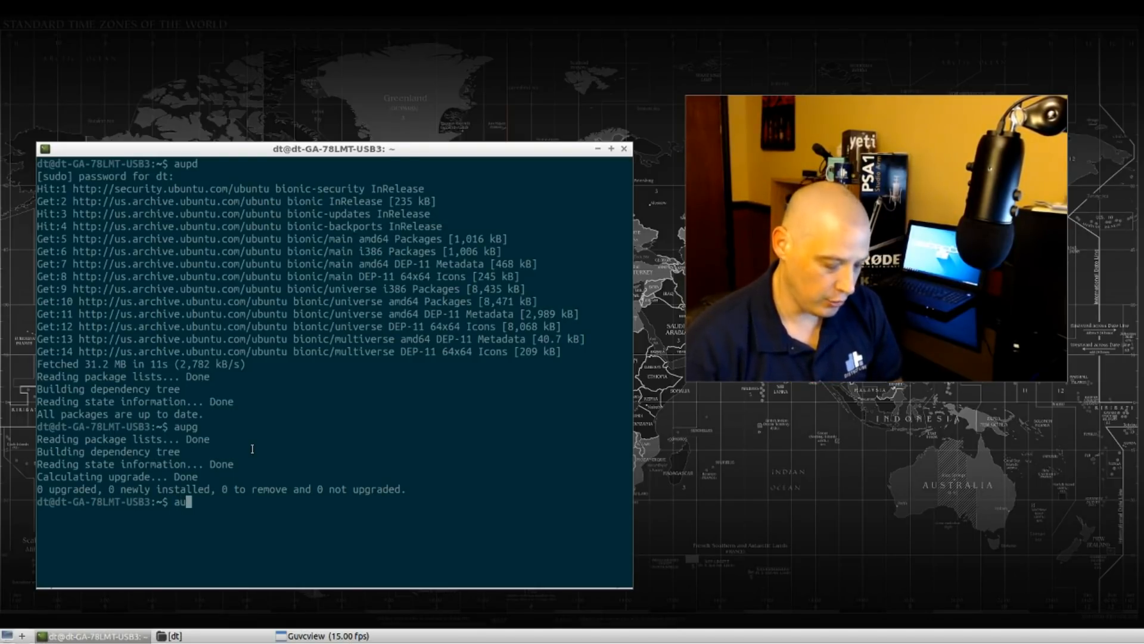
{"action": "type", "text": "pdg"}
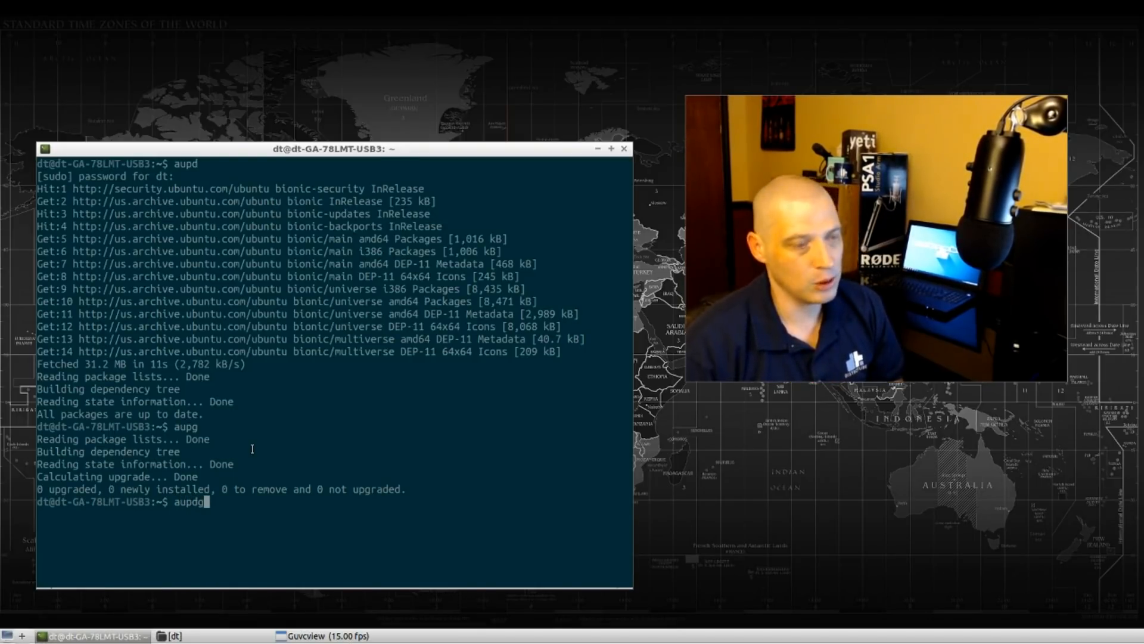